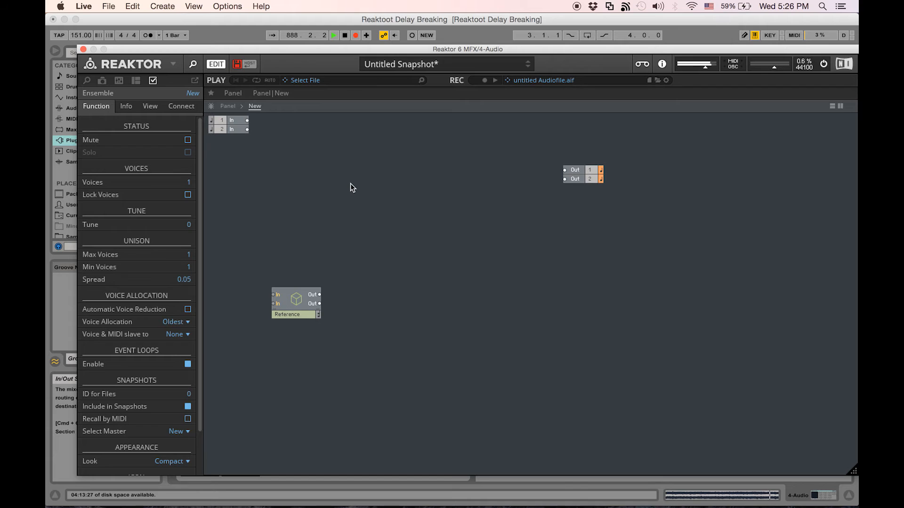
mouse_move(294, 144)
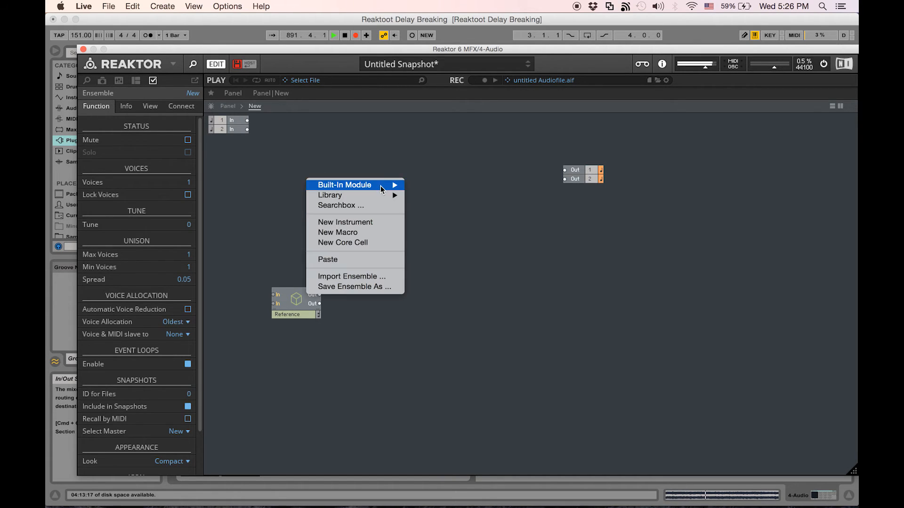
mouse_move(354, 195)
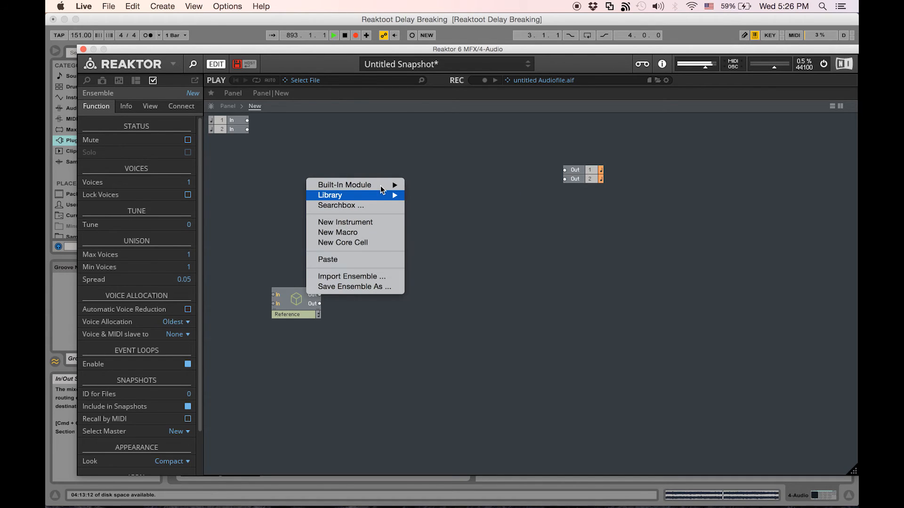
- Insert the Tape-ish Delay library instrument and wire the stereo inputs through it to the outputs
click(348, 170)
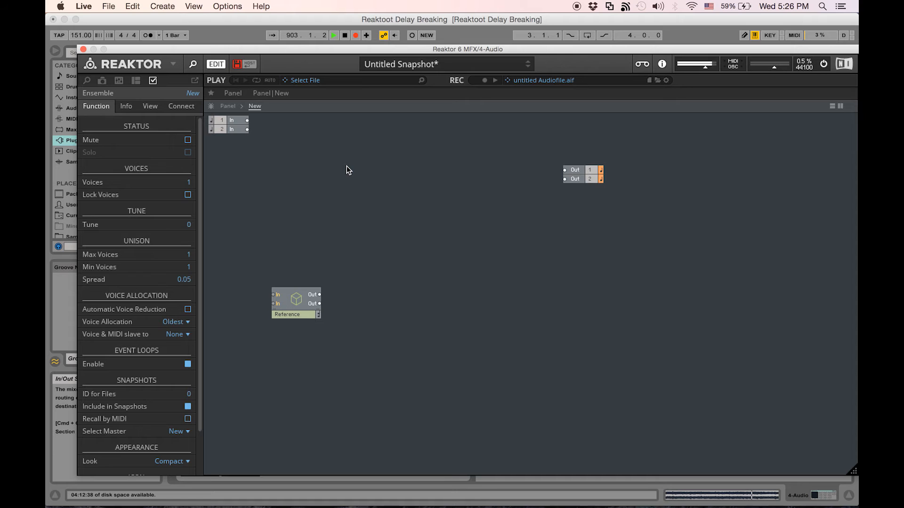
right_click(348, 171)
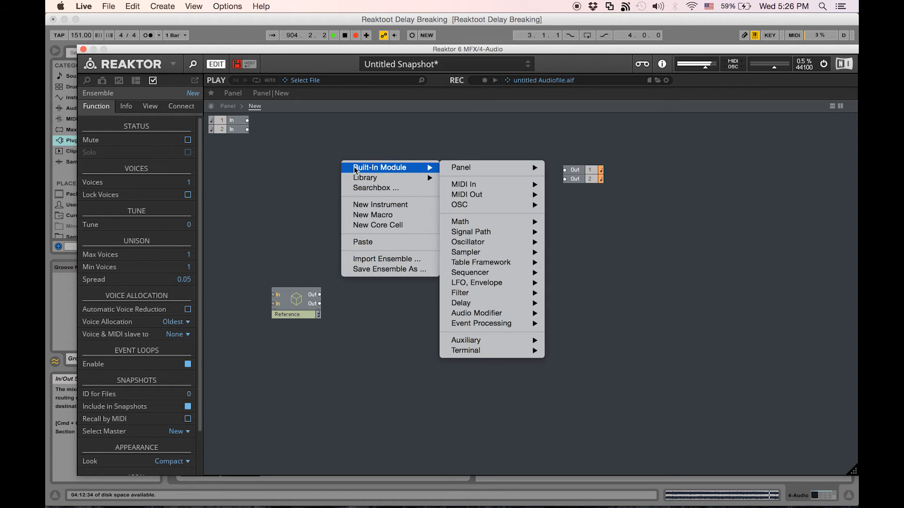
mouse_move(366, 177)
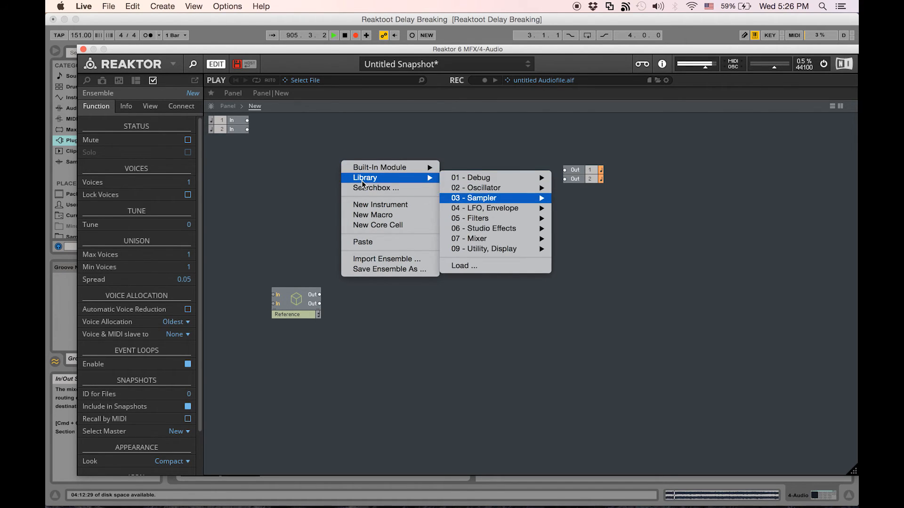
mouse_move(483, 227)
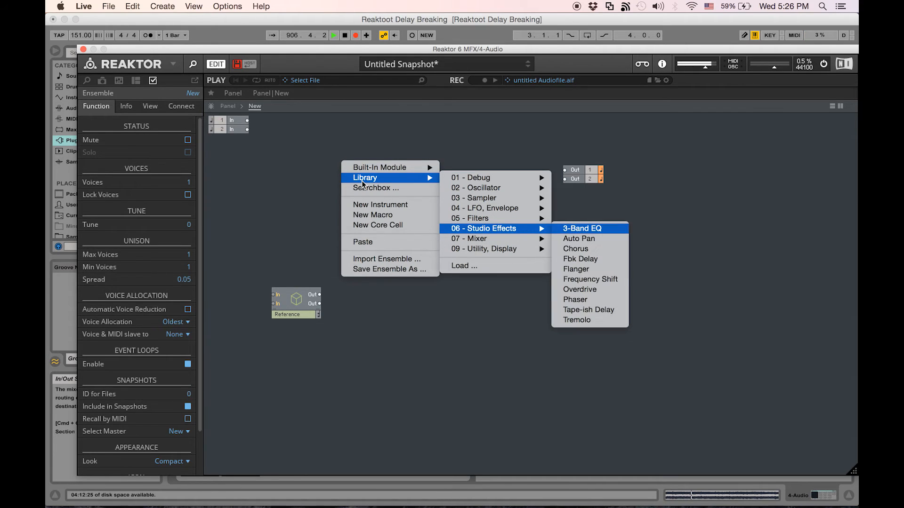
mouse_move(588, 309)
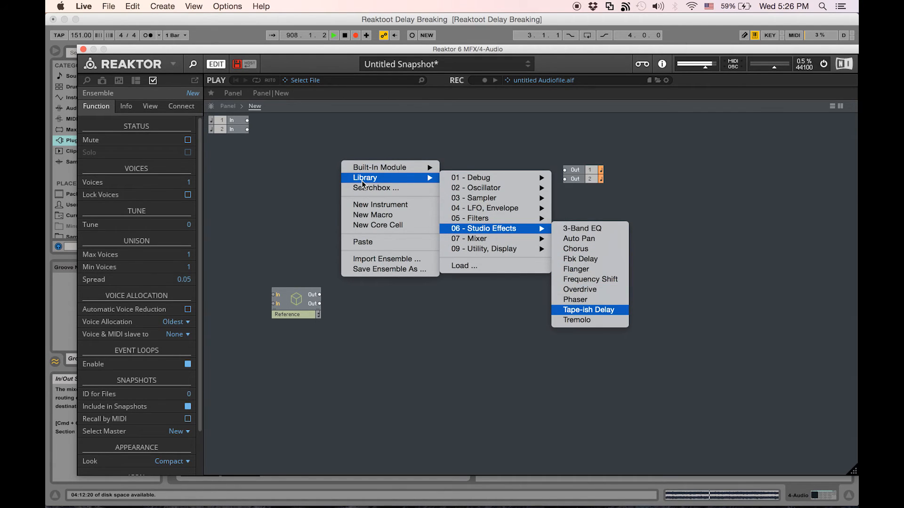
click(588, 310)
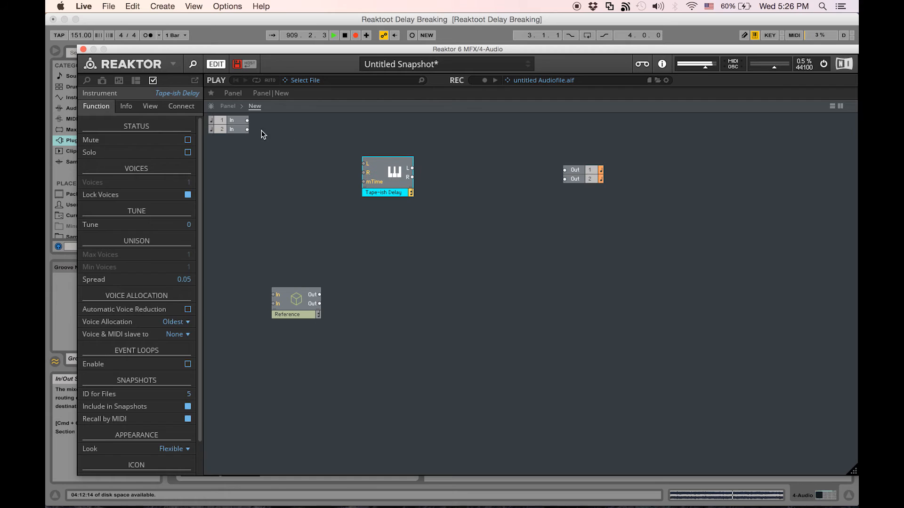
drag(248, 129, 364, 167)
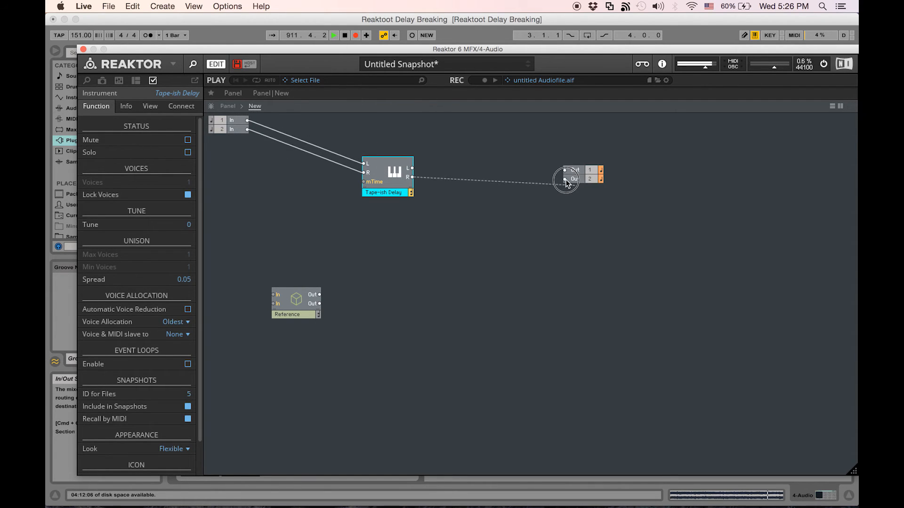
drag(568, 179, 408, 170)
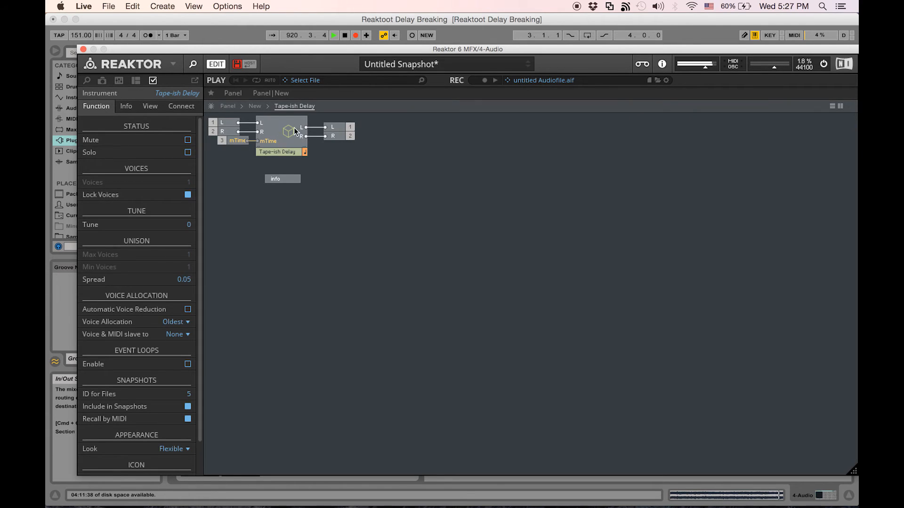
- Dive into the nested Tape-ish Delay Stereo macro and inspect its Delay module
double_click(283, 133)
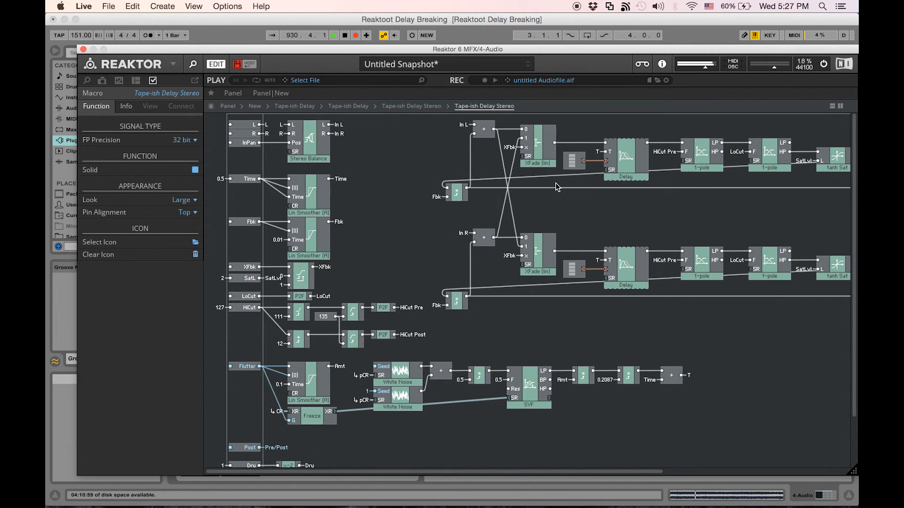
scroll(down, 3)
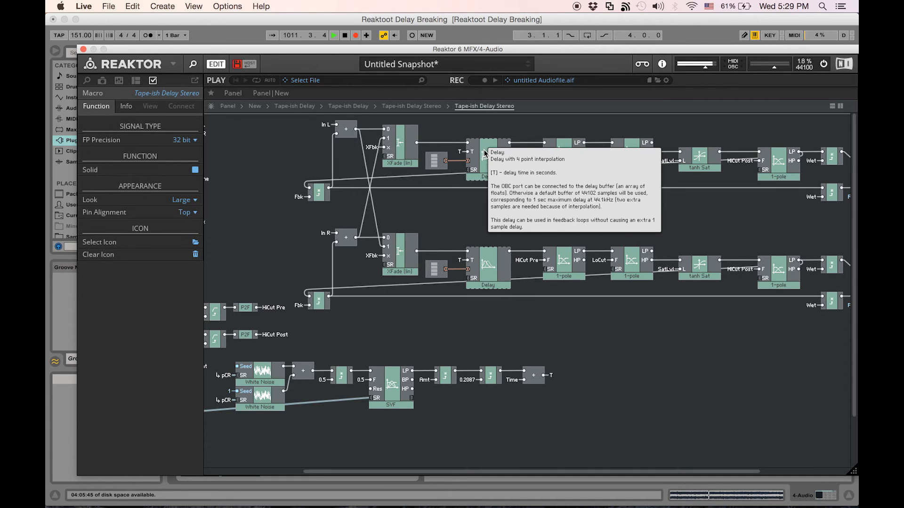
mouse_move(472, 197)
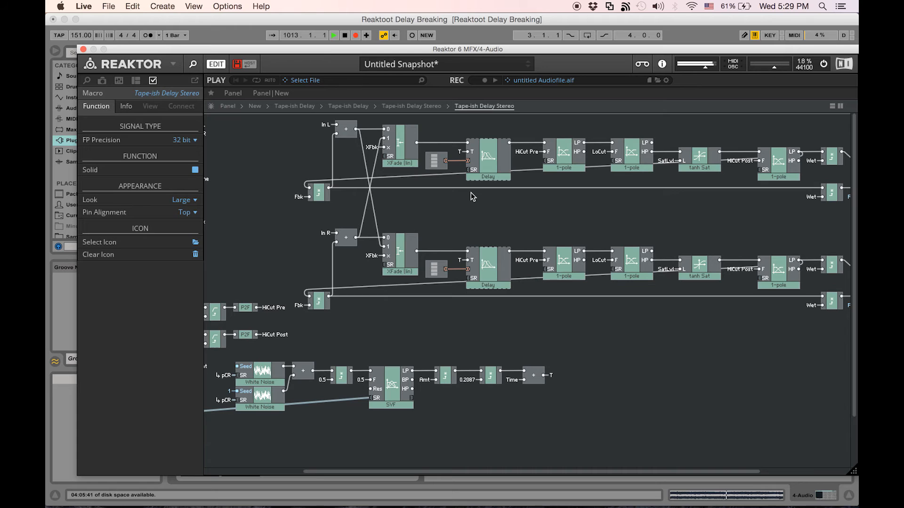
- Switch to Google Chrome and read the four-point interpolating delay line article
key(cmd+tab)
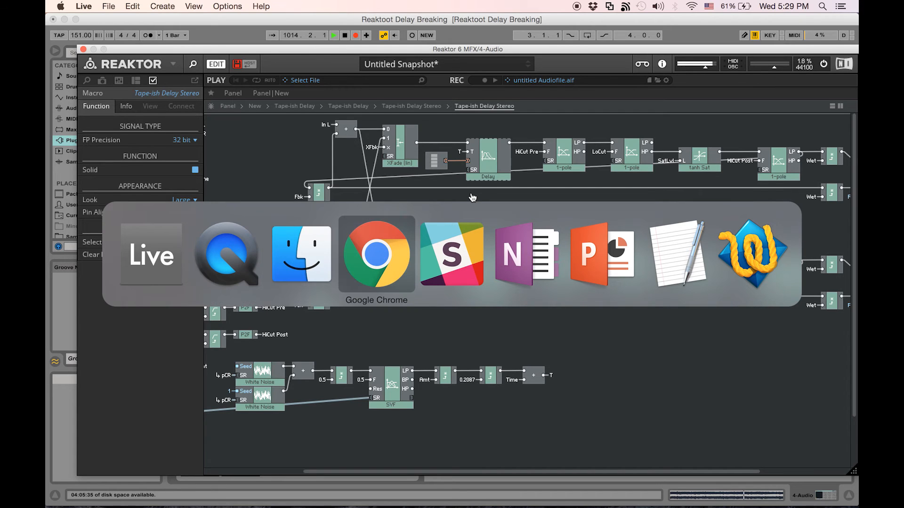
click(376, 255)
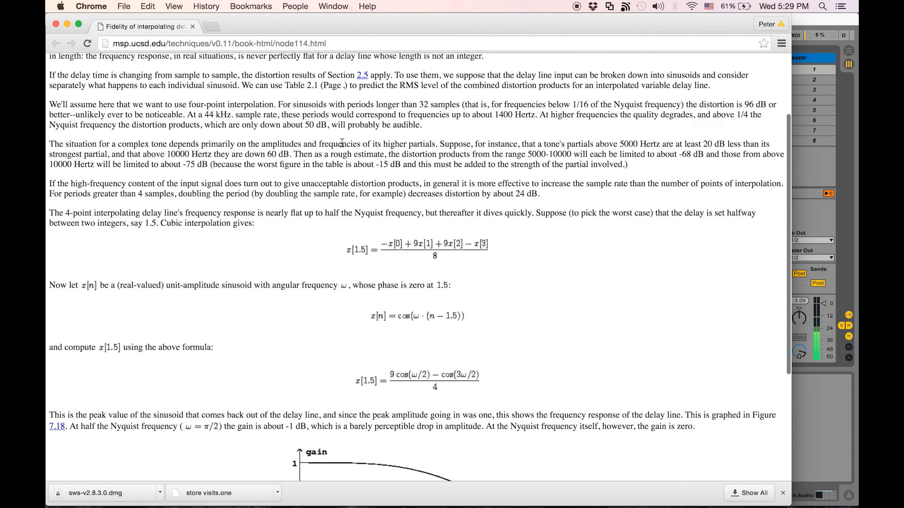
scroll(down, 3)
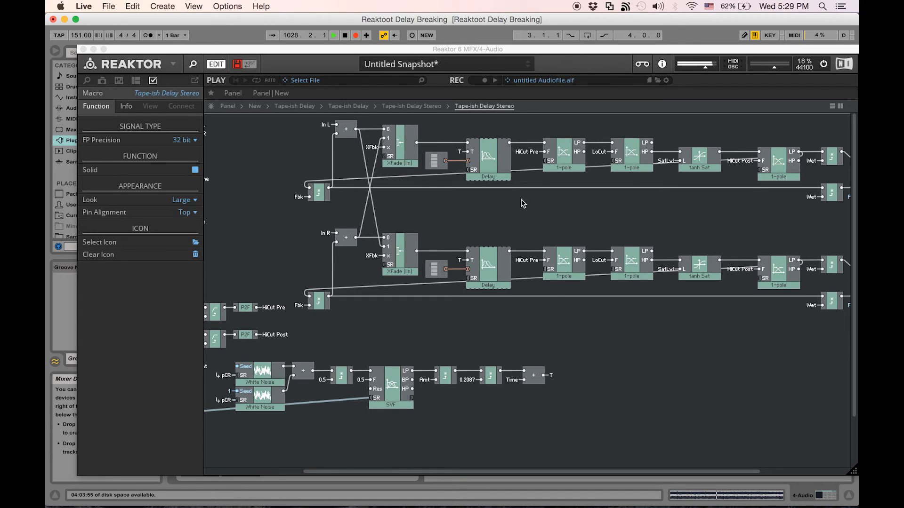
mouse_move(487, 158)
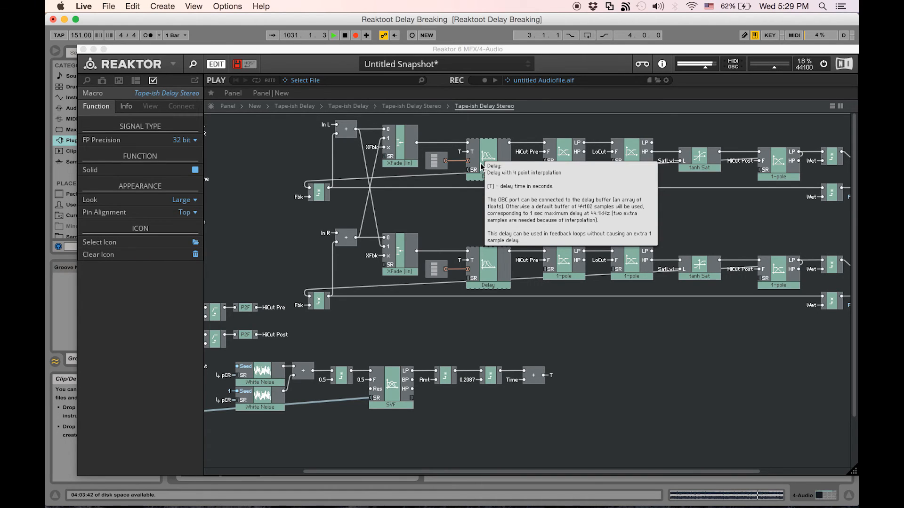
mouse_move(486, 152)
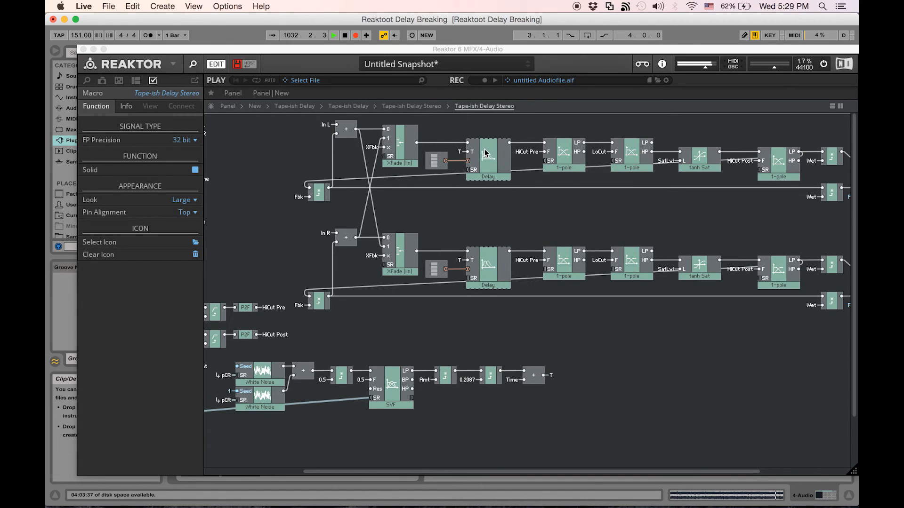
- Open the upper Delay macro to reveal its write position, buffer reads and interpolation
double_click(487, 164)
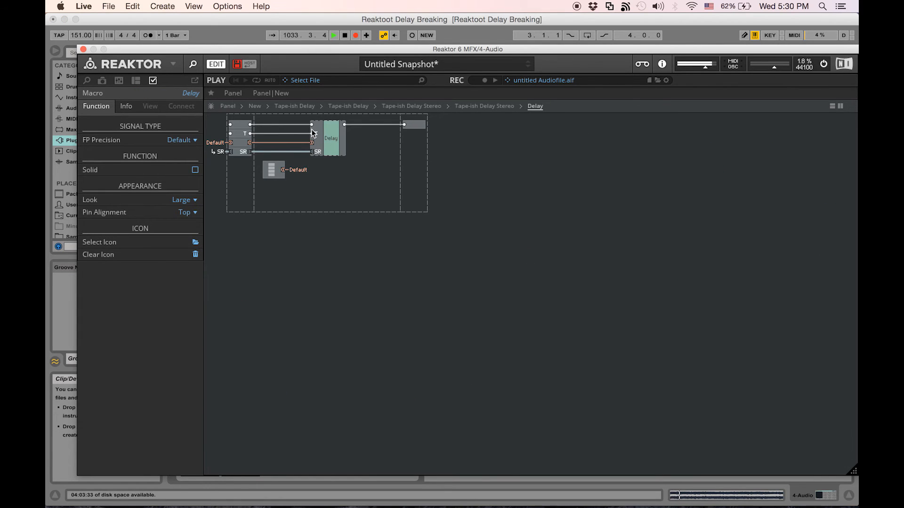
double_click(331, 138)
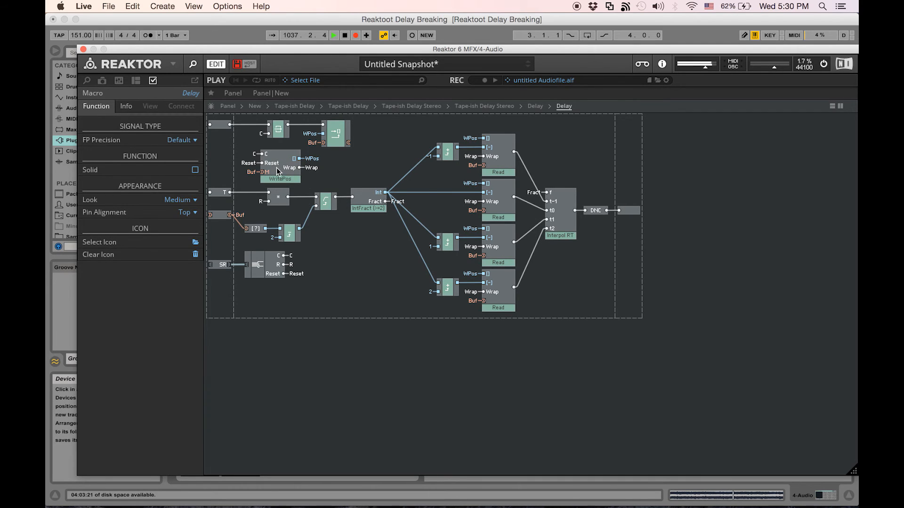
mouse_move(513, 280)
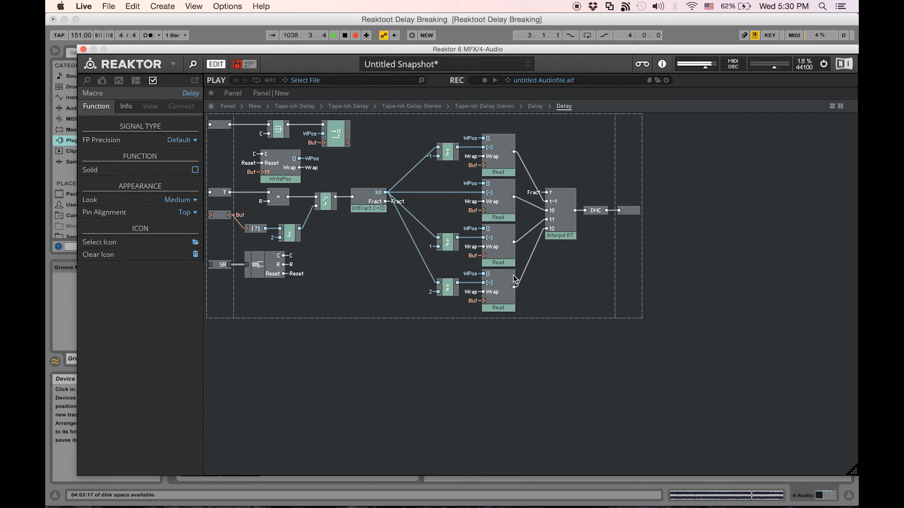
mouse_move(469, 346)
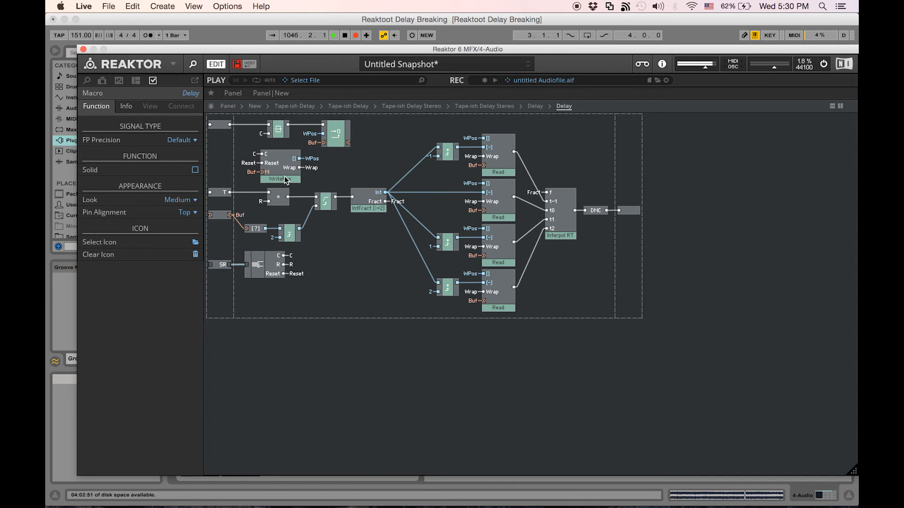
mouse_move(331, 157)
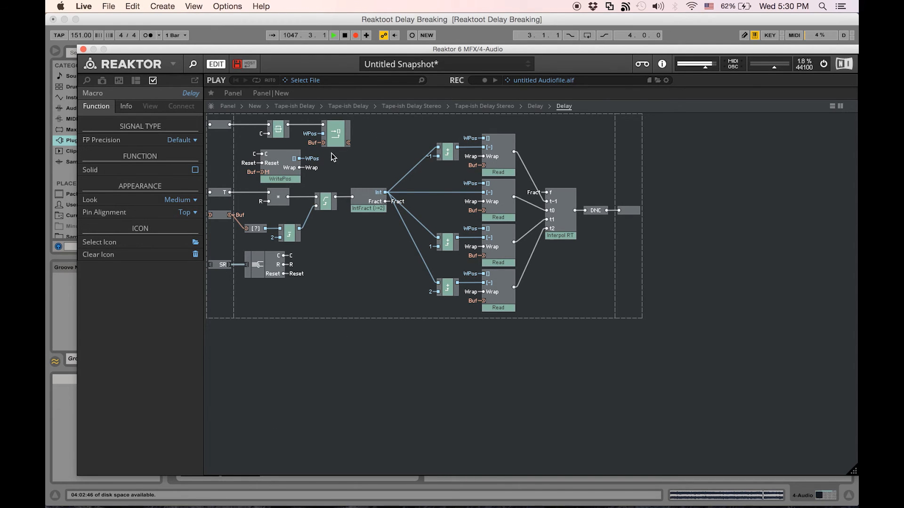
mouse_move(492, 132)
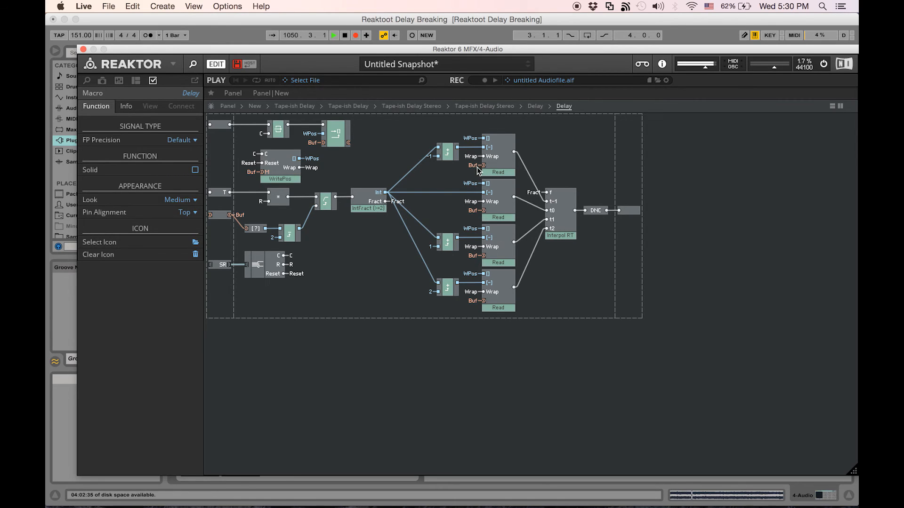
mouse_move(472, 241)
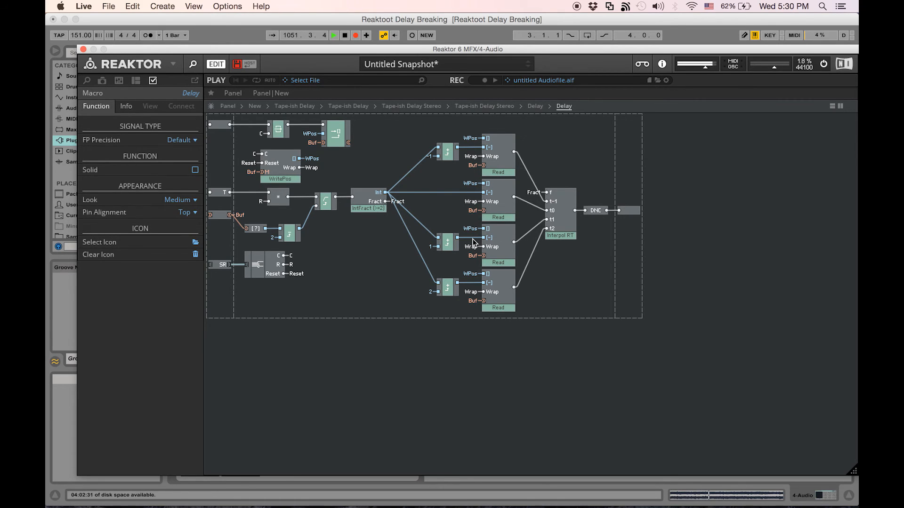
mouse_move(520, 232)
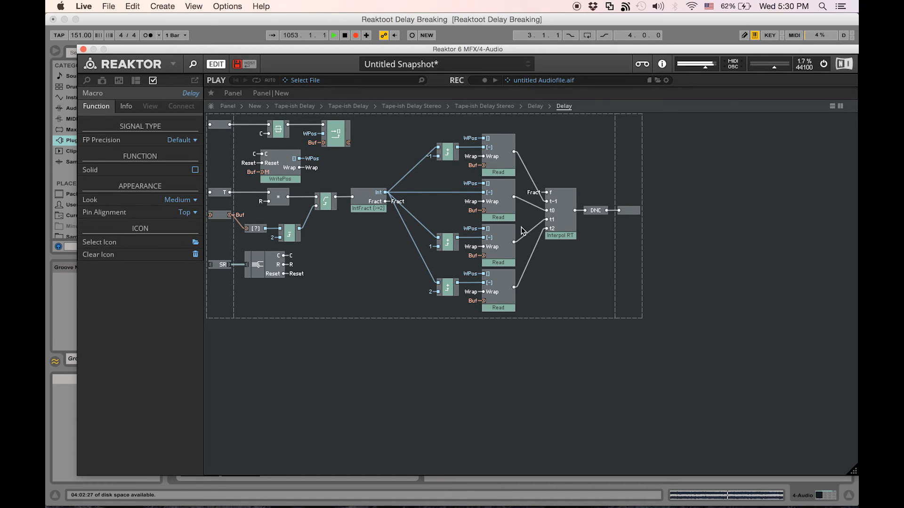
mouse_move(565, 212)
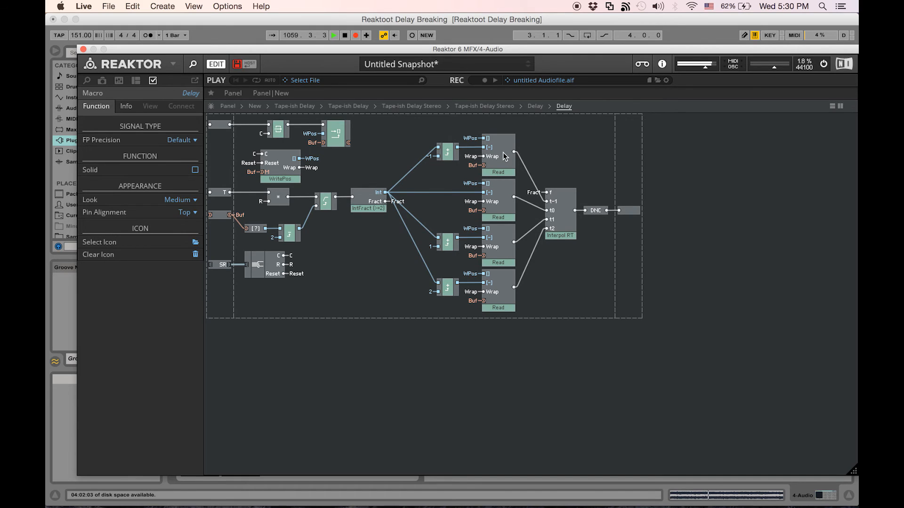
mouse_move(526, 132)
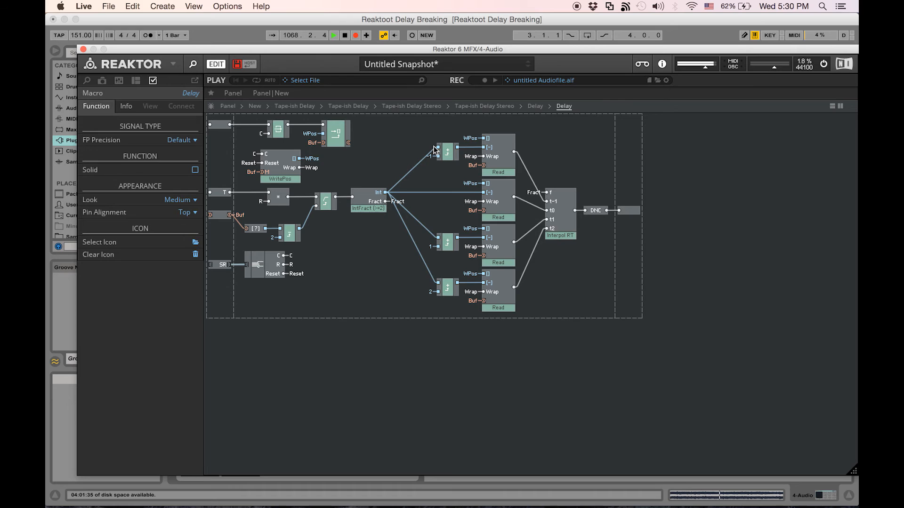
mouse_move(499, 150)
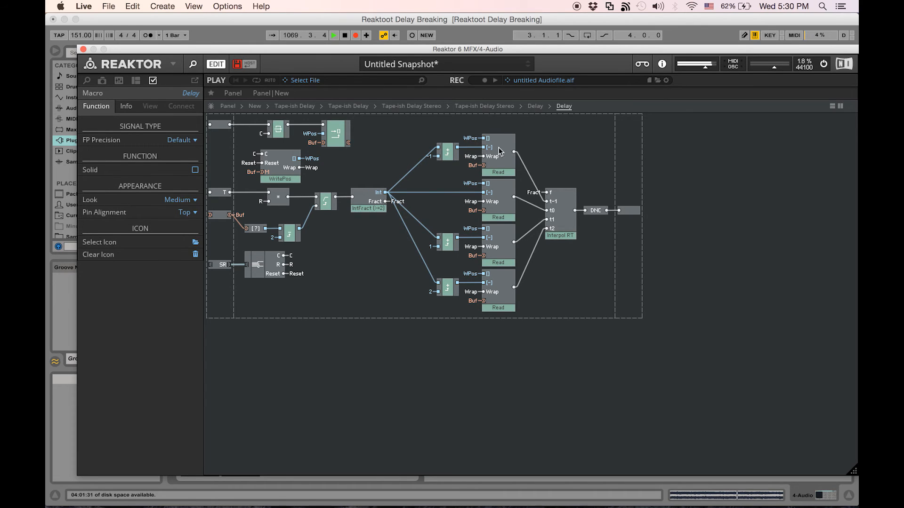
mouse_move(503, 307)
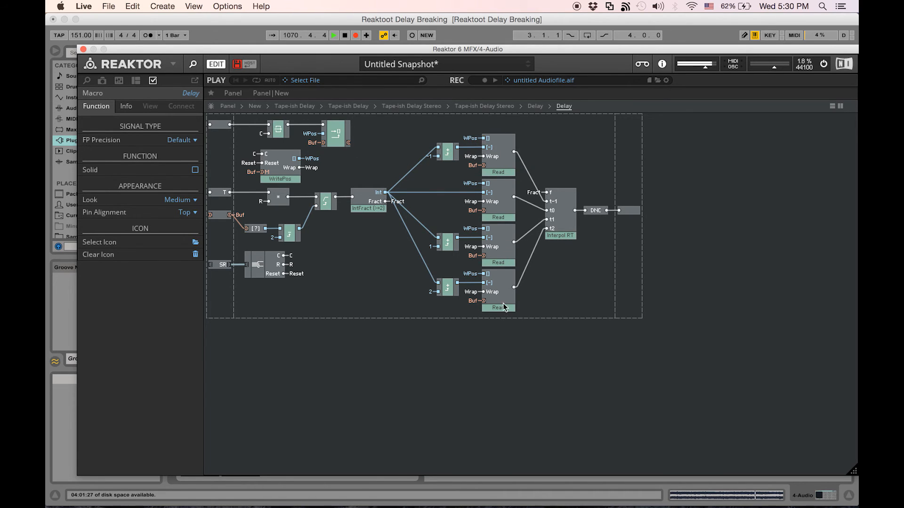
- Look inside a Read macro and give it a new In port
double_click(497, 307)
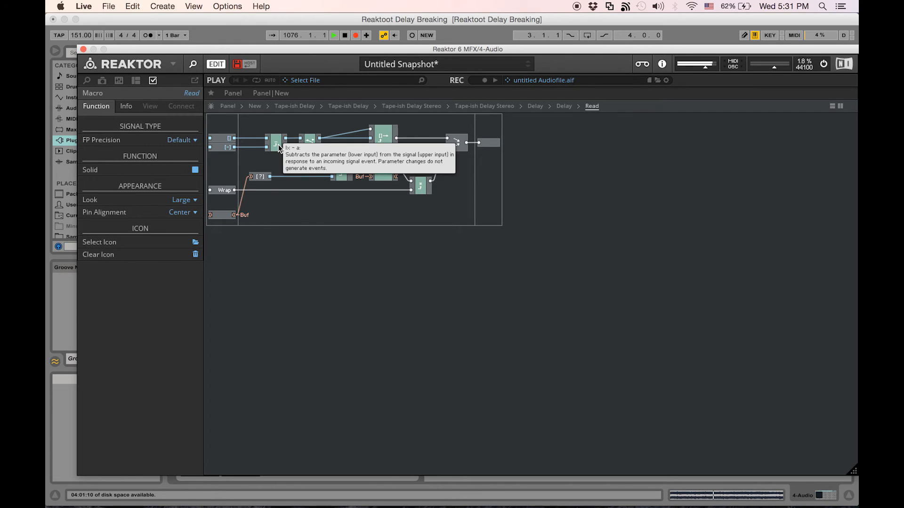
mouse_move(245, 132)
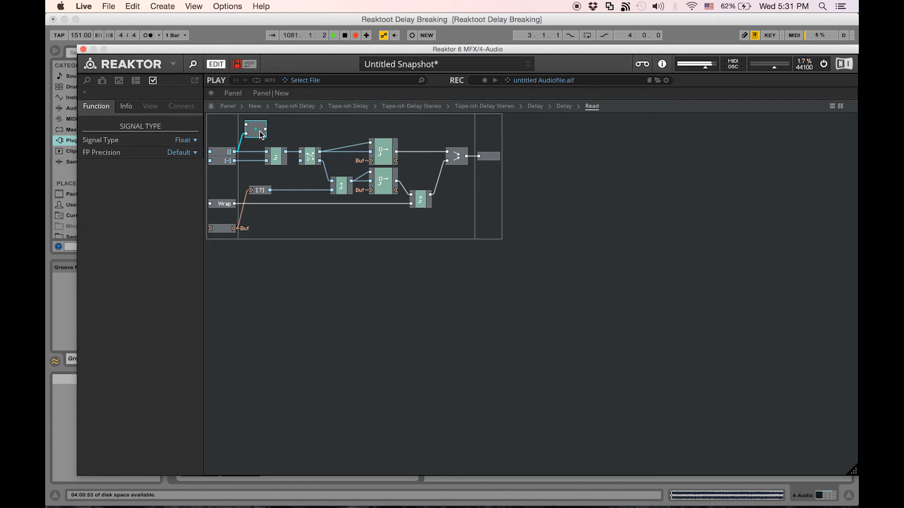
right_click(255, 128)
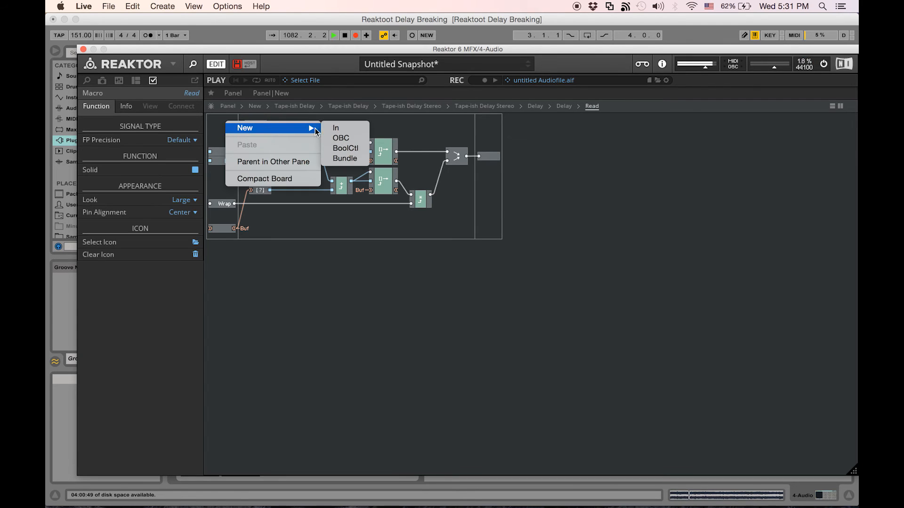
click(335, 127)
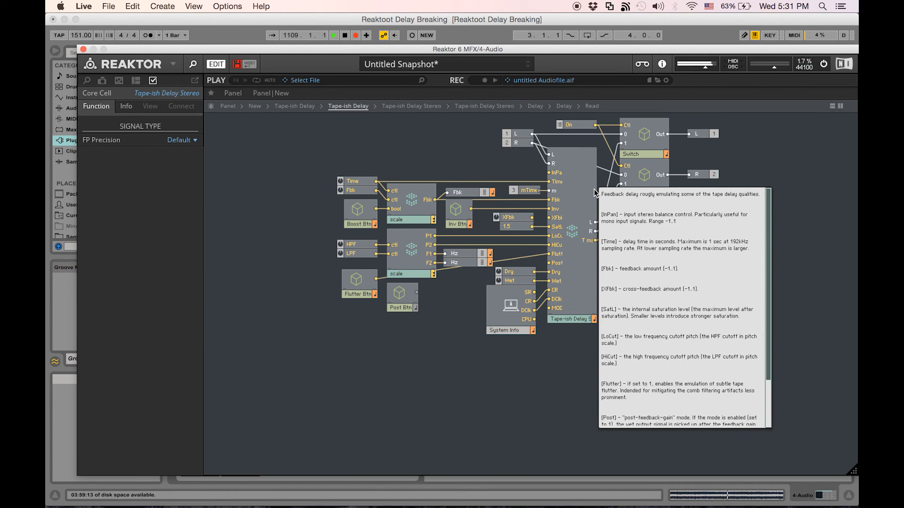
- Create a new Macro containing a Knob (max 2) wired to its output, visible on the panel
right_click(377, 345)
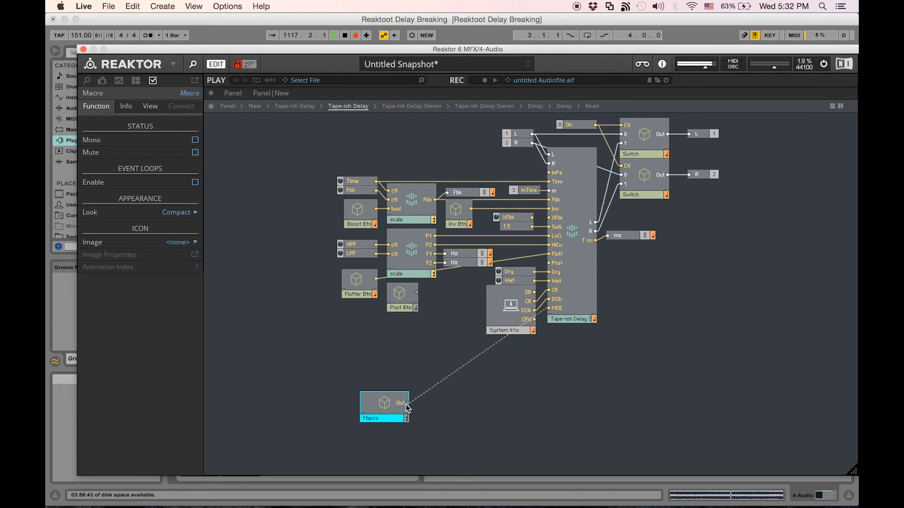
double_click(384, 402)
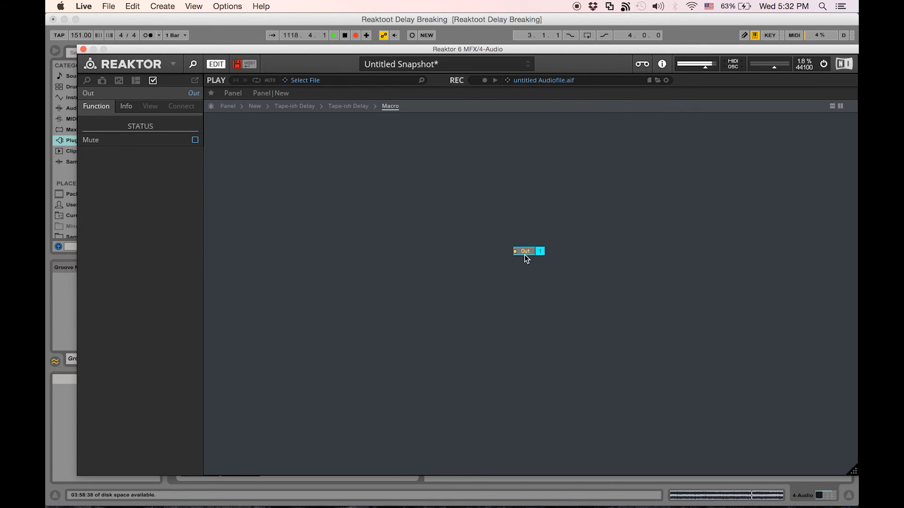
click(524, 252)
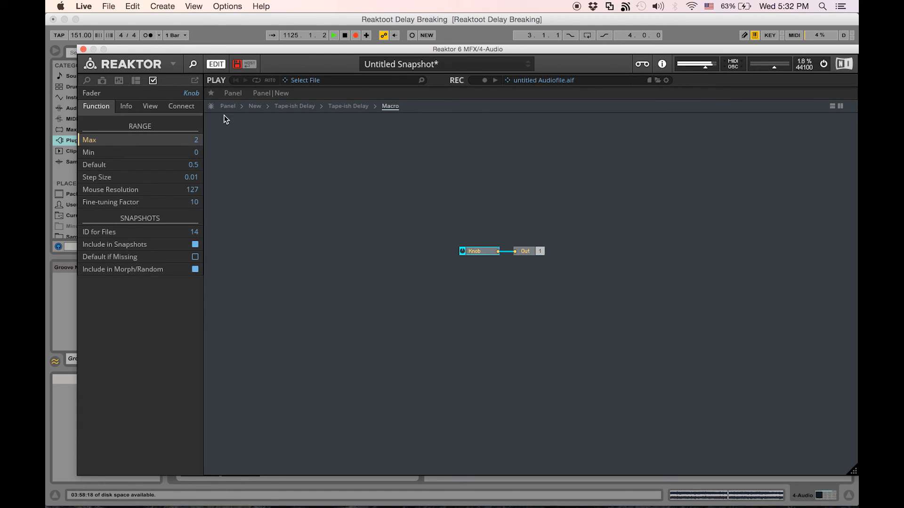
click(211, 106)
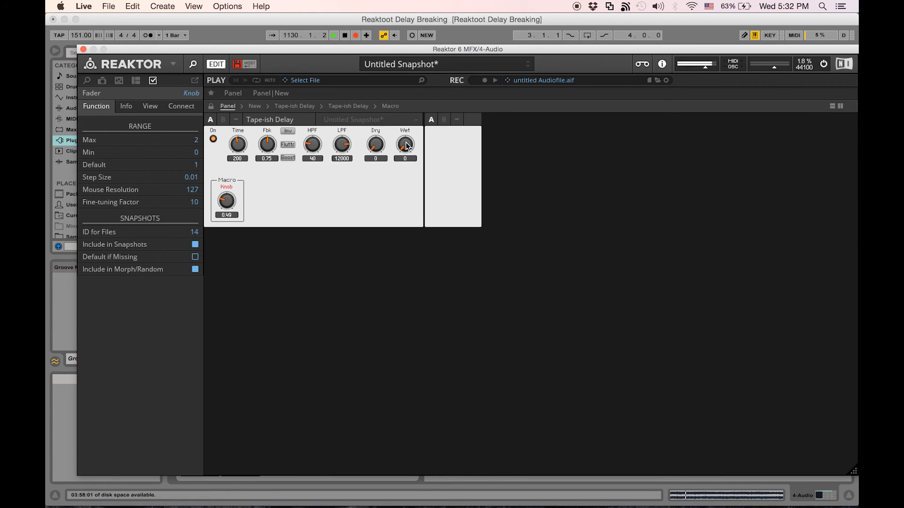
- Set Wet to 0.8 and sweep the new Macro knob up to its maximum and back
drag(227, 201, 234, 184)
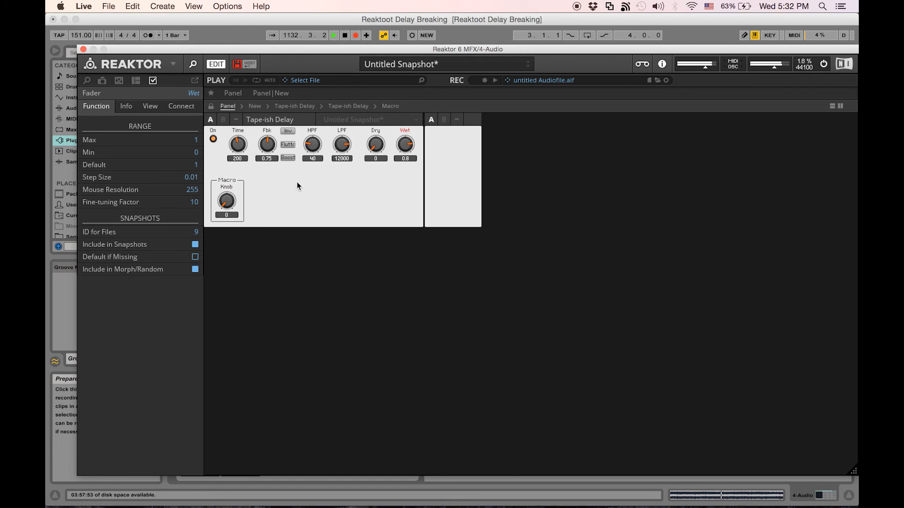
drag(227, 199, 219, 191)
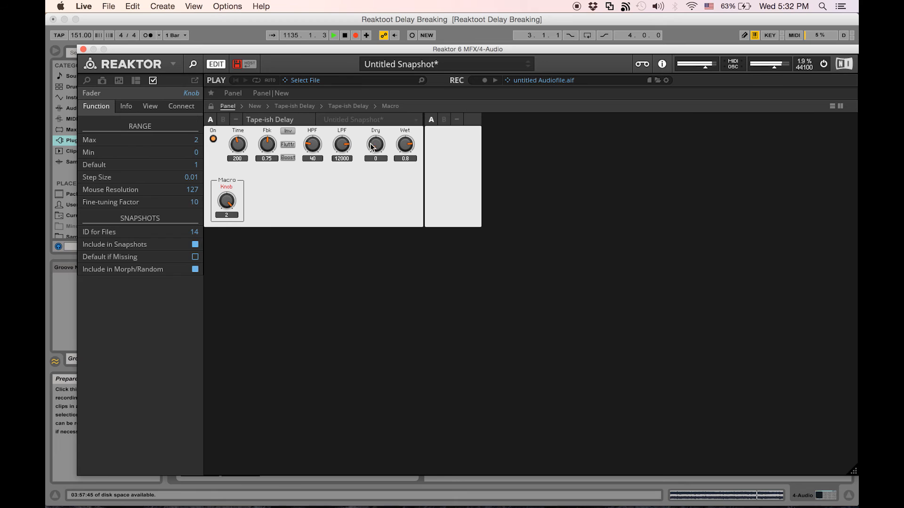
drag(226, 199, 229, 217)
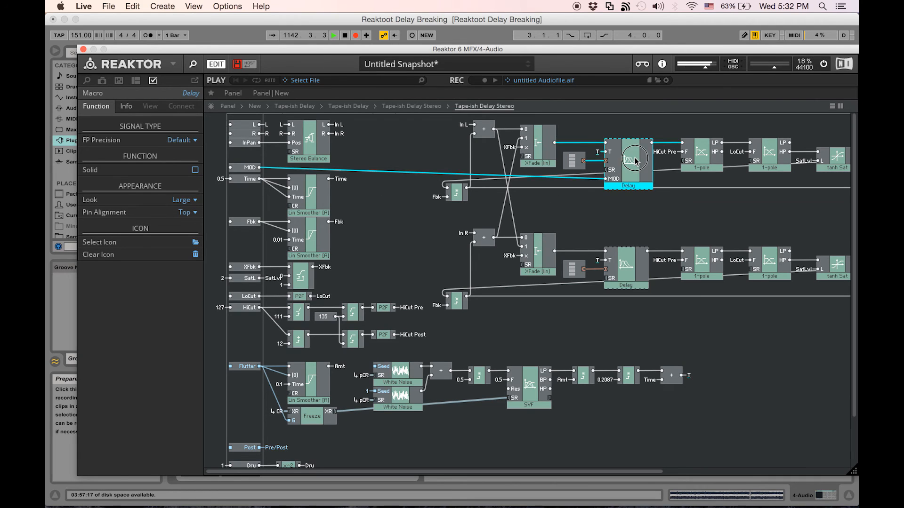
- Inside the Delay macro, give the Read macros a MOD input fed from the macro's MOD port
double_click(627, 161)
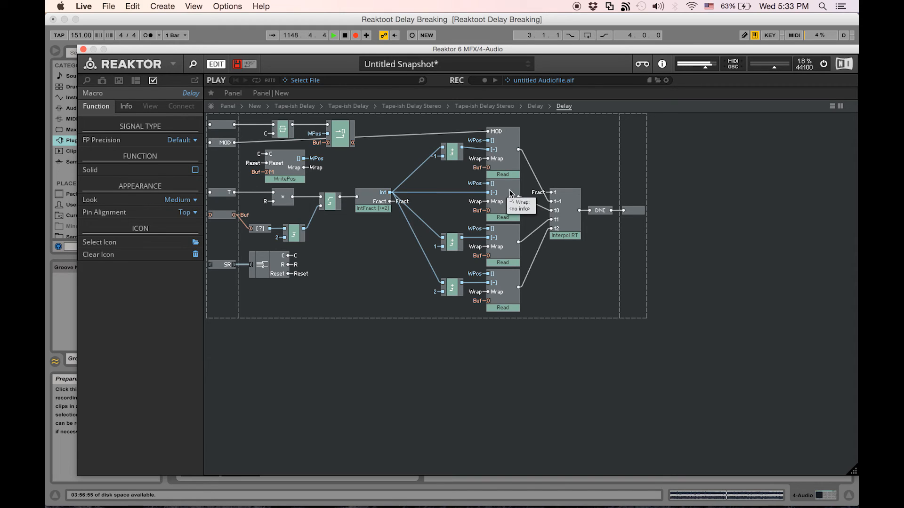
mouse_move(499, 147)
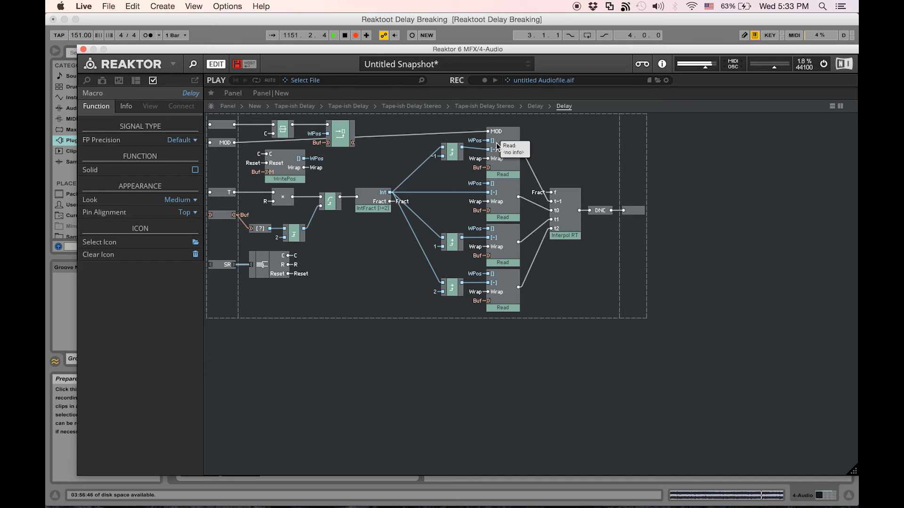
double_click(502, 174)
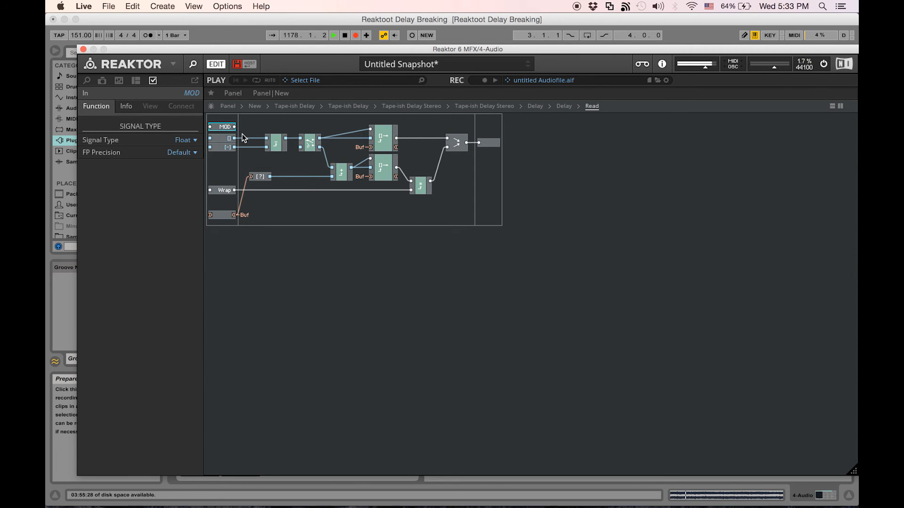
click(564, 106)
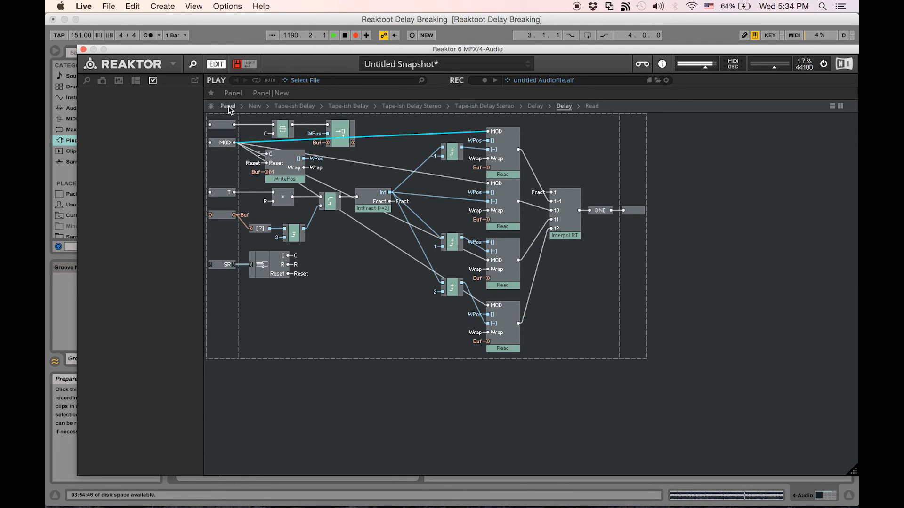
mouse_move(454, 121)
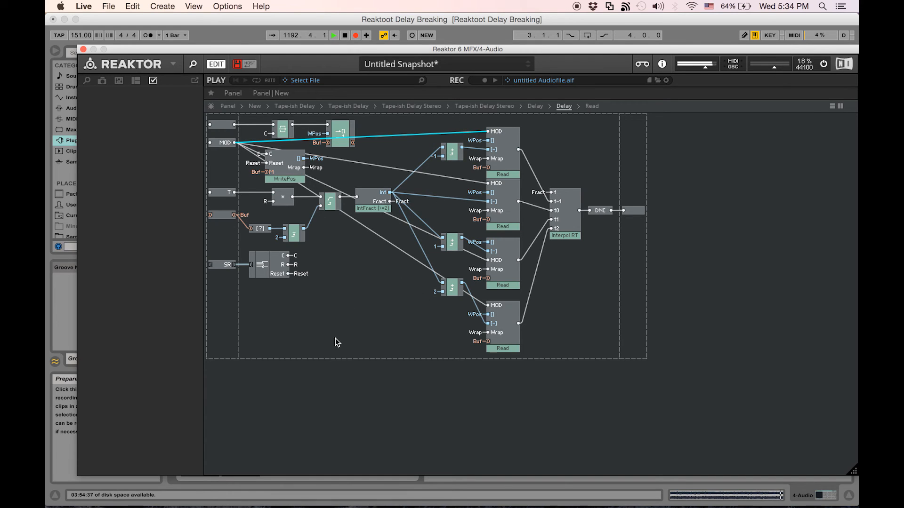
- Audition on the panel with Wet around 0.87 and Macro around 1.58, then bring Wet back to 0
click(484, 107)
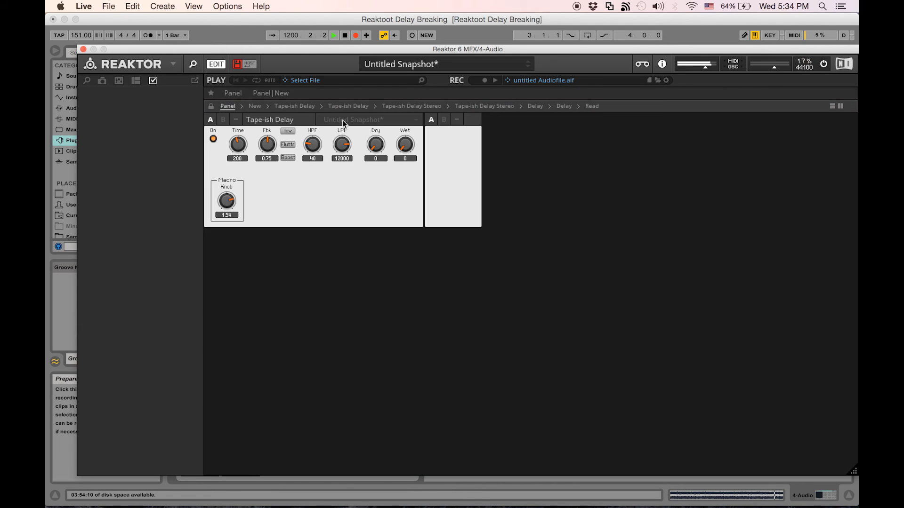
mouse_move(246, 197)
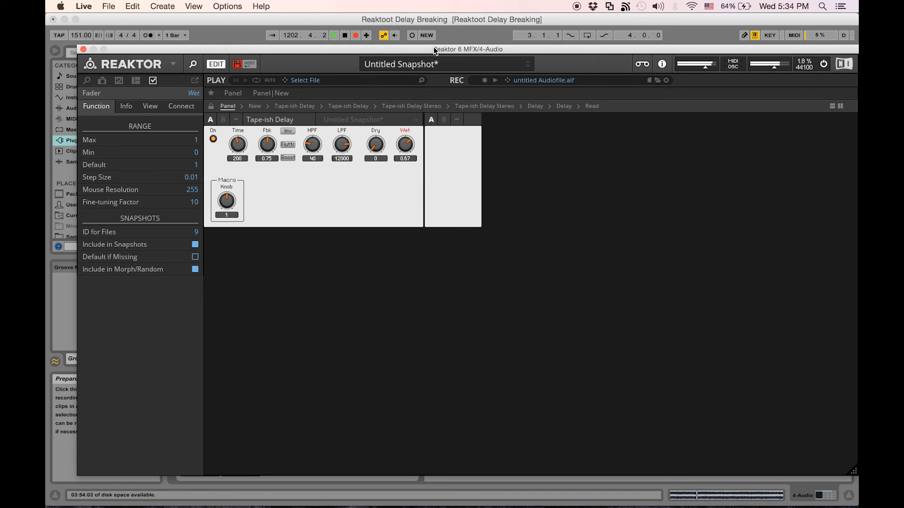
drag(227, 201, 230, 190)
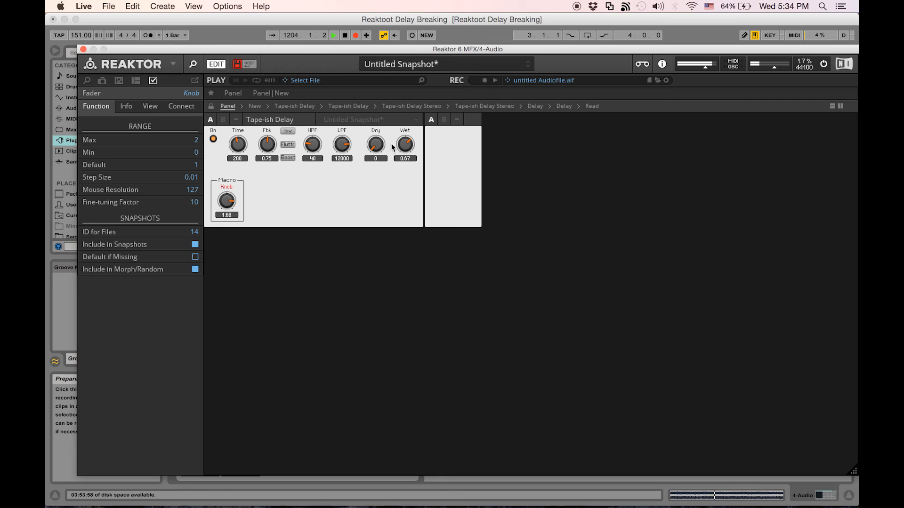
drag(404, 144, 404, 136)
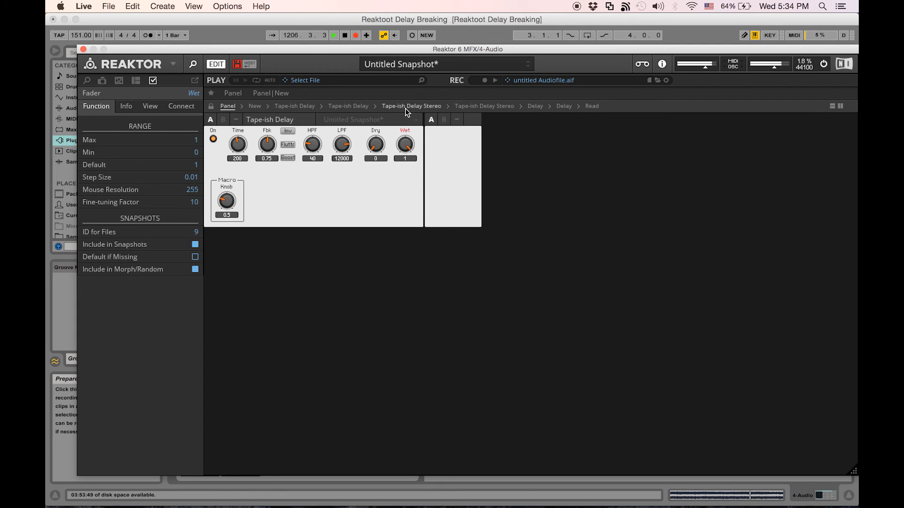
drag(227, 201, 227, 196)
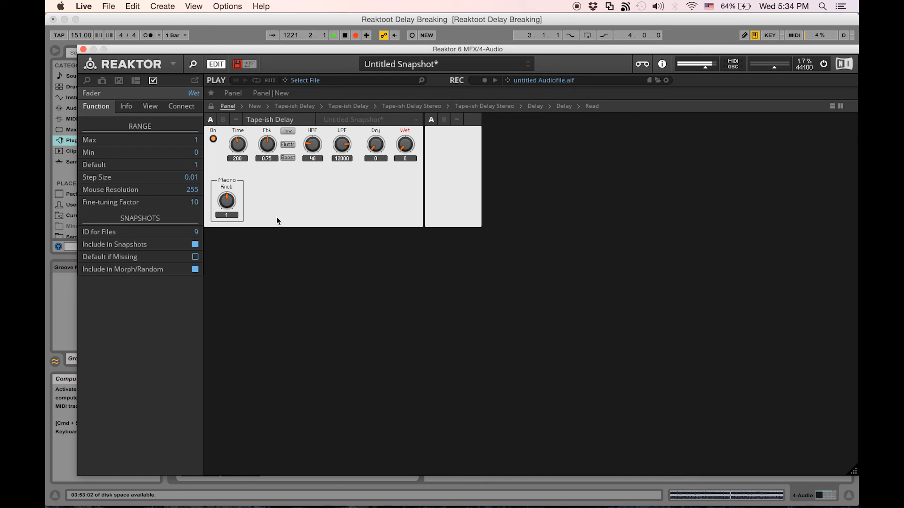
drag(405, 143, 405, 132)
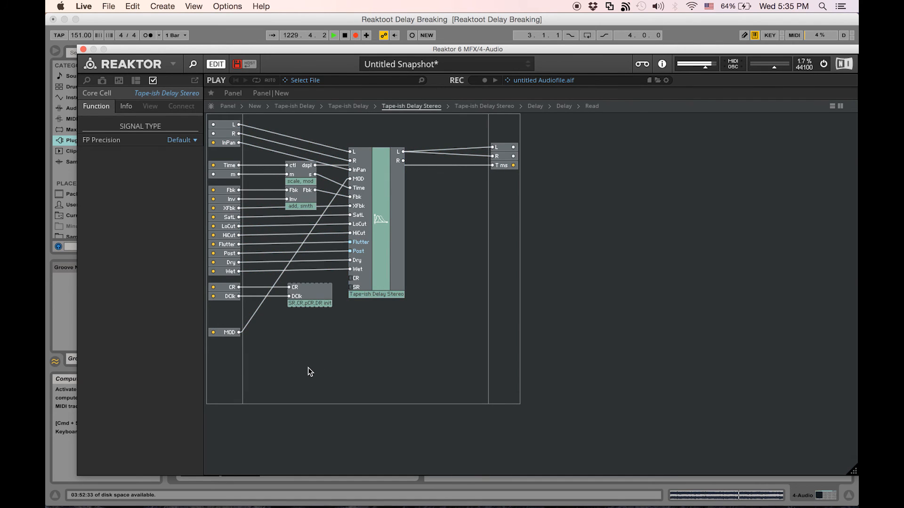
- Add a Lin Smoother on the MOD signal with a Const of 0.2 as its time, then check on the panel
right_click(309, 366)
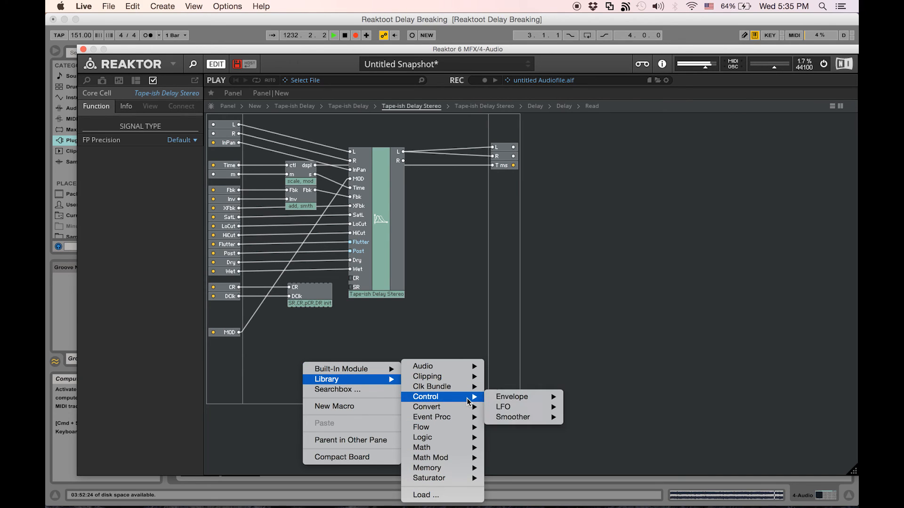
mouse_move(427, 407)
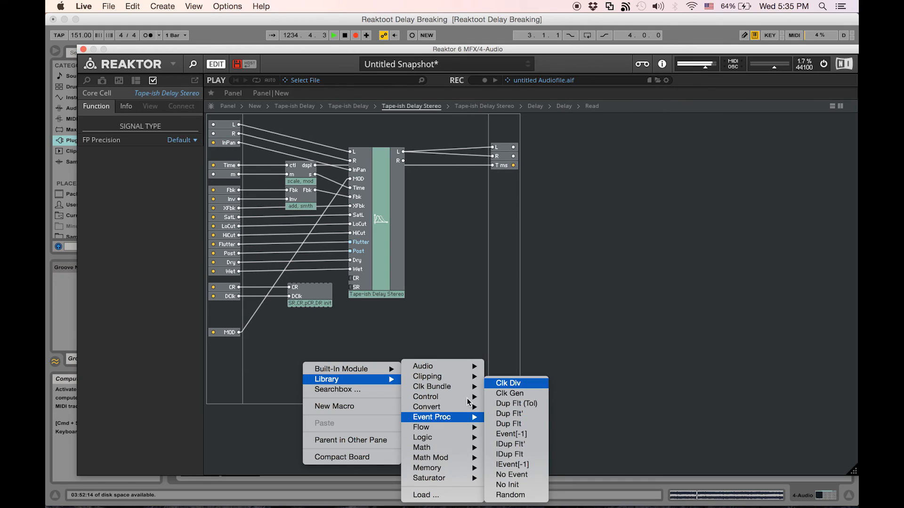
mouse_move(425, 396)
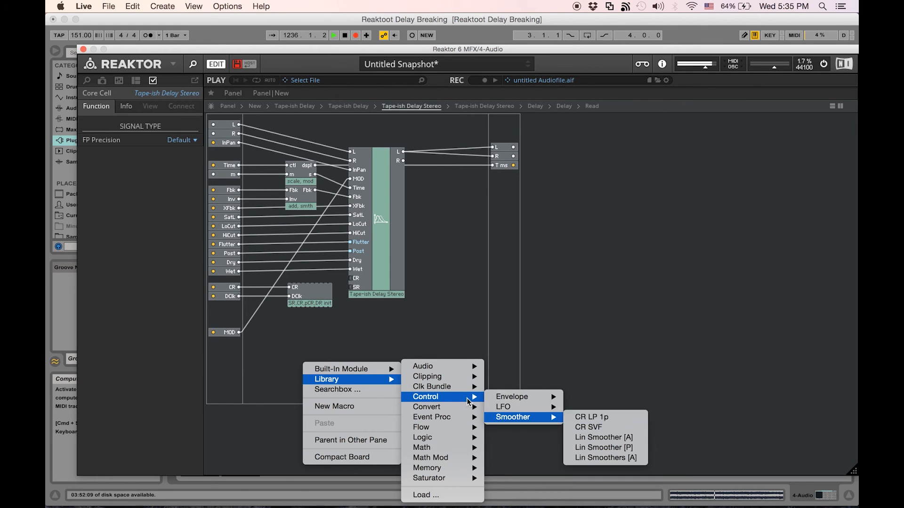
mouse_move(604, 437)
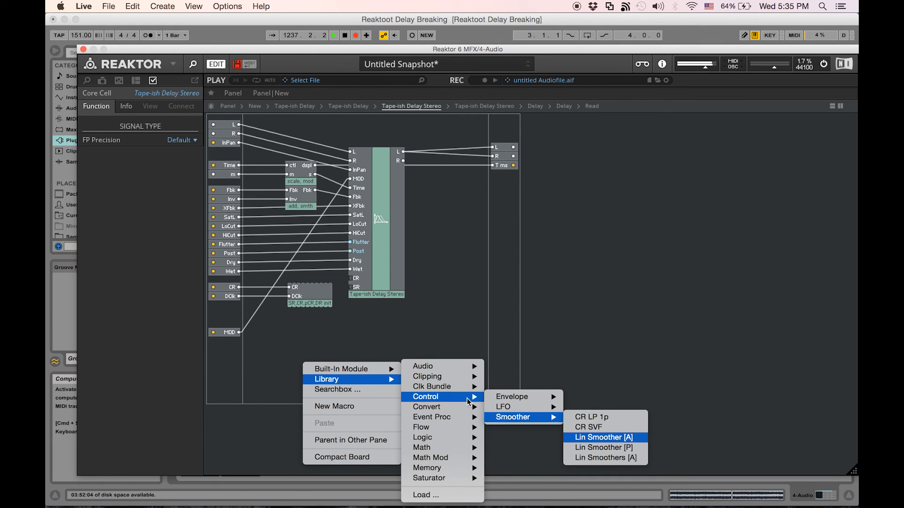
click(603, 437)
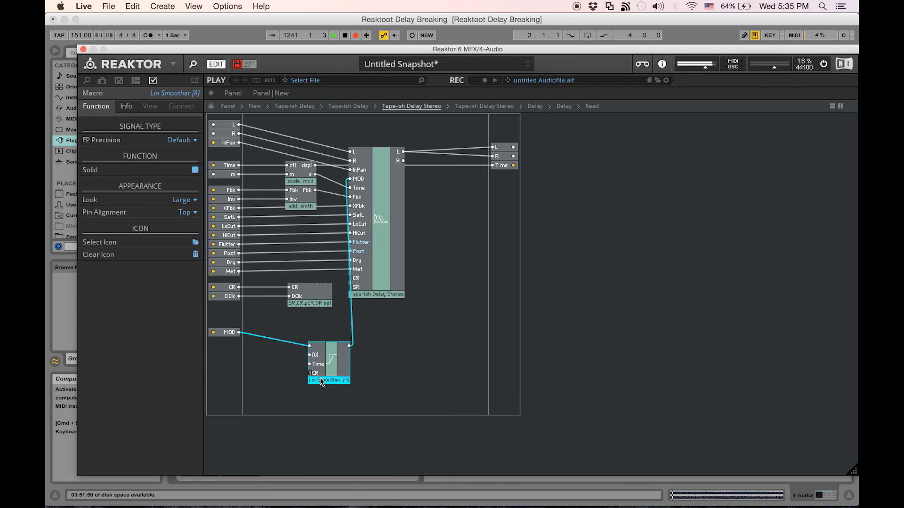
mouse_move(318, 362)
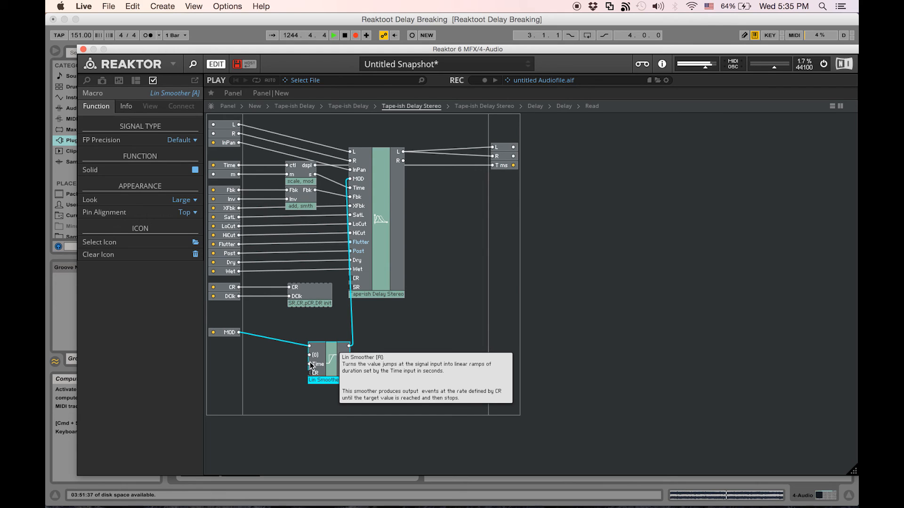
right_click(328, 360)
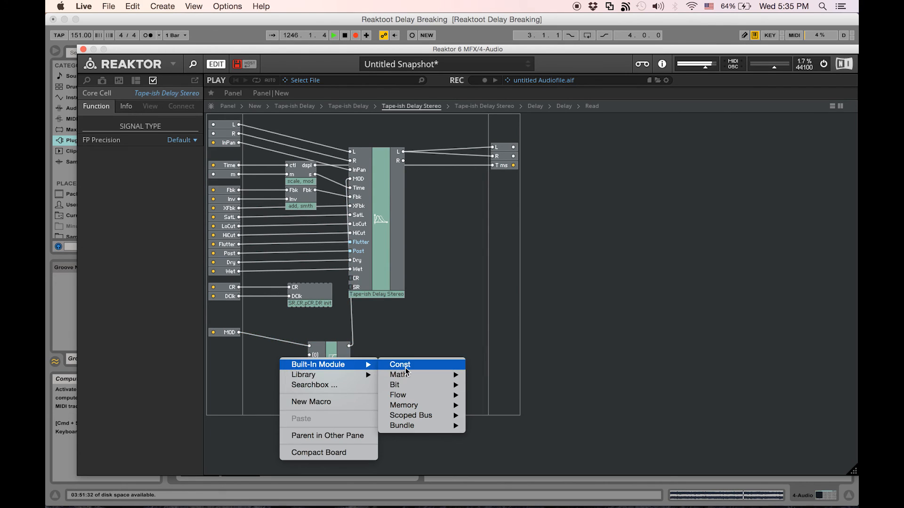
click(399, 364)
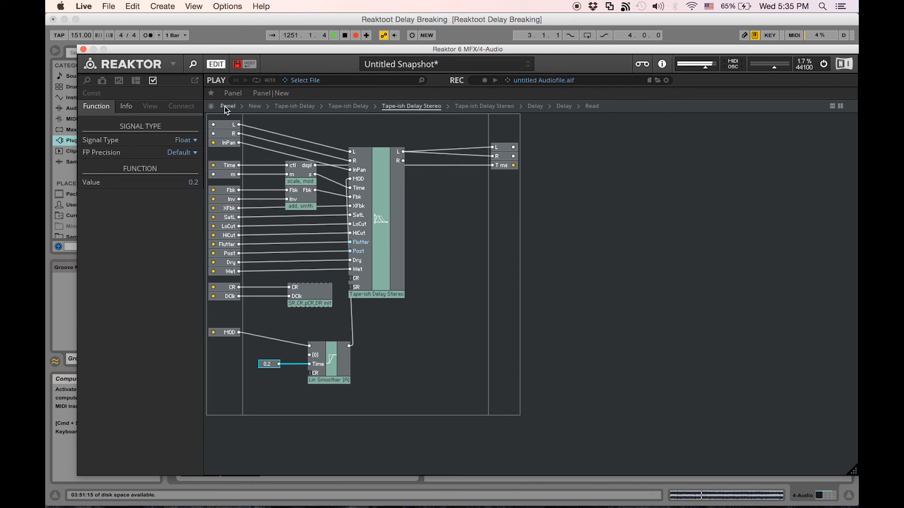
click(233, 93)
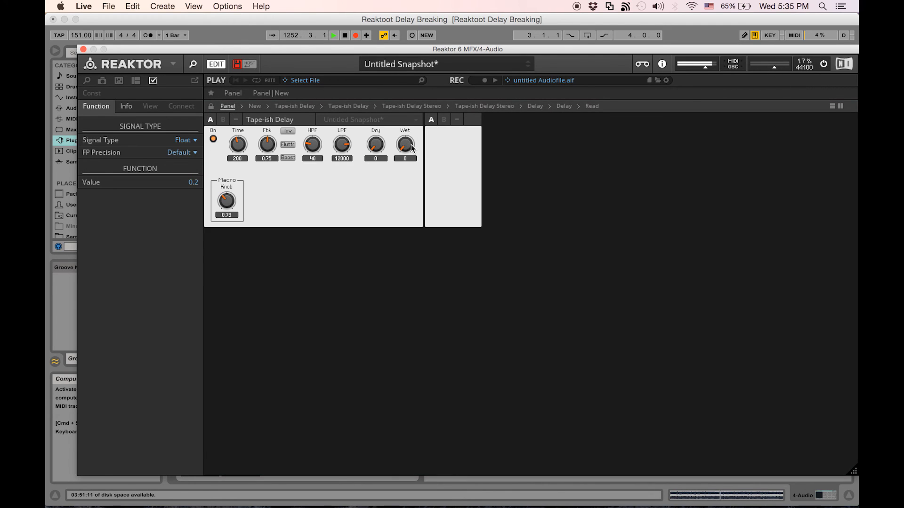
drag(227, 199, 231, 204)
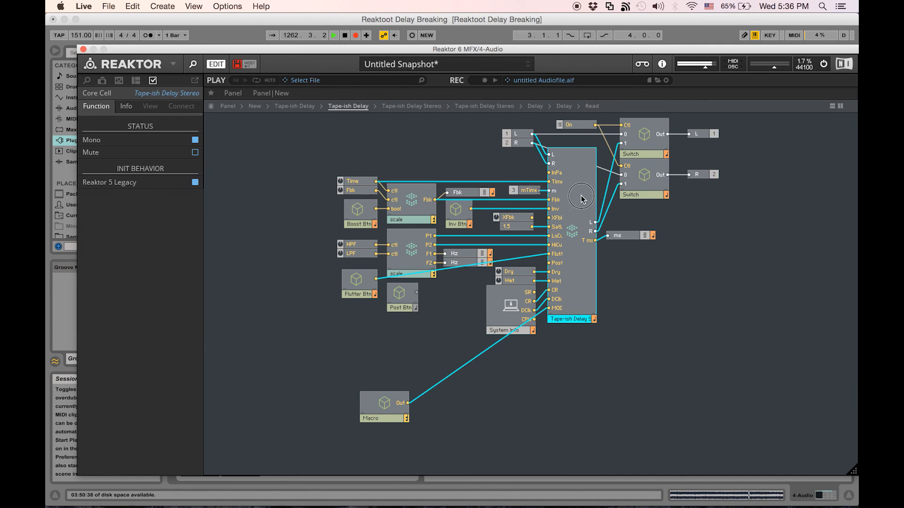
- Inside Tape-ish Delay Stereo, select the right-channel Delay and bring up its replace actions
click(412, 105)
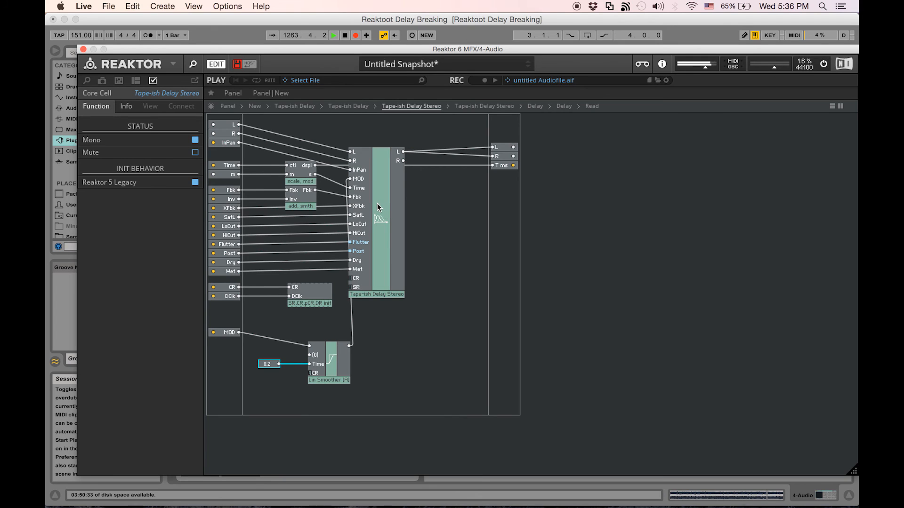
mouse_move(381, 176)
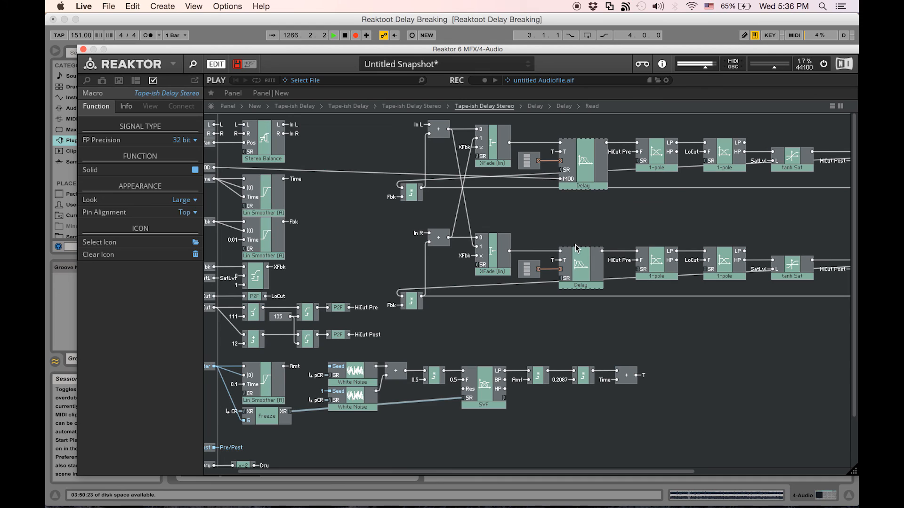
mouse_move(579, 262)
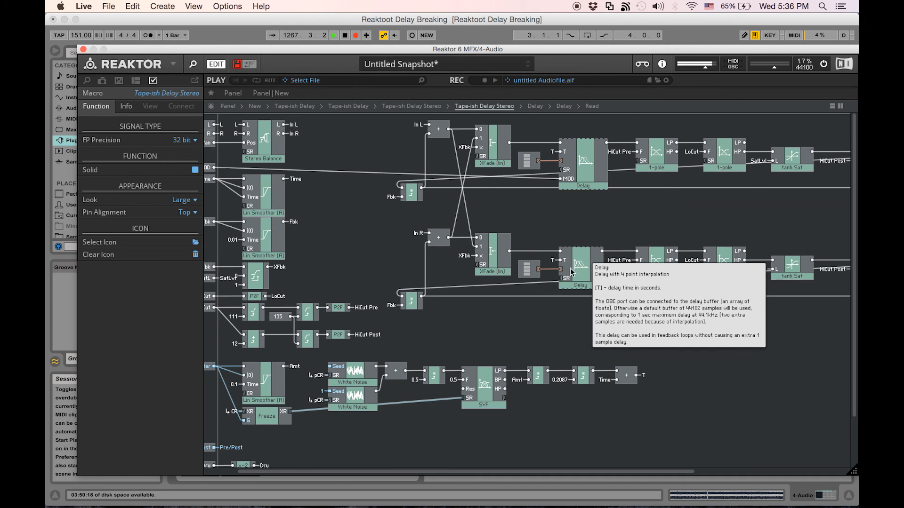
click(580, 263)
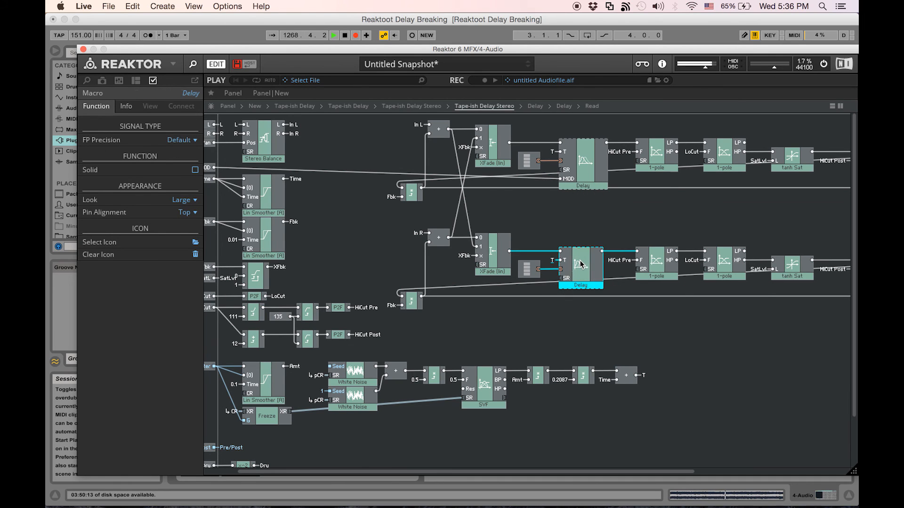
right_click(581, 266)
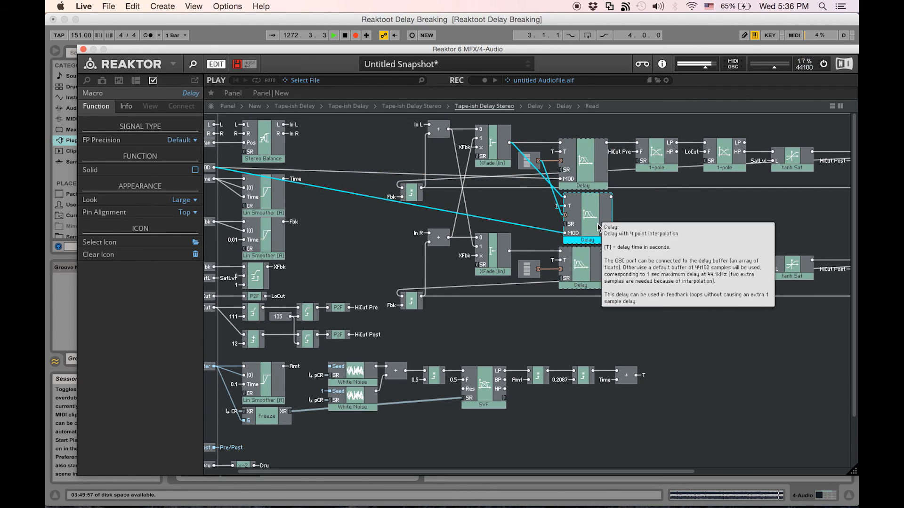
mouse_move(581, 273)
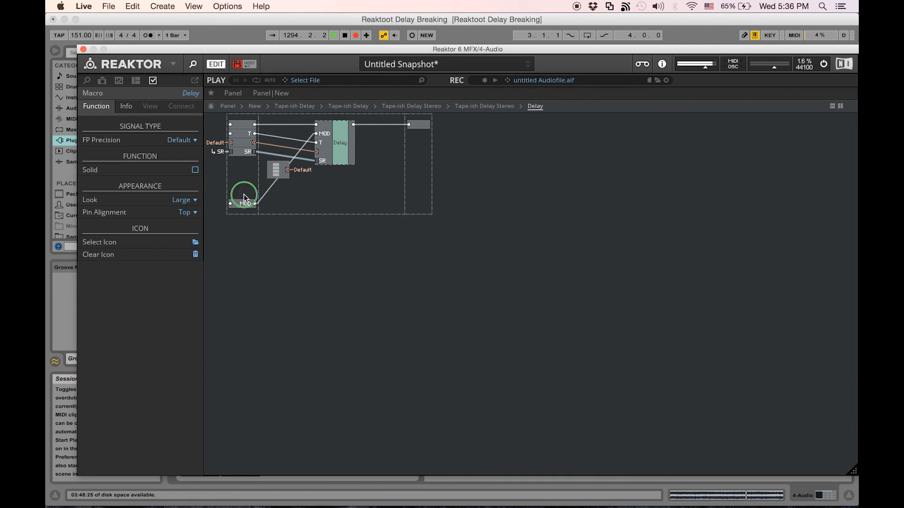
- Add an Offset input, multiply it with MOD via a Math * module, and return to the stereo structure
click(241, 198)
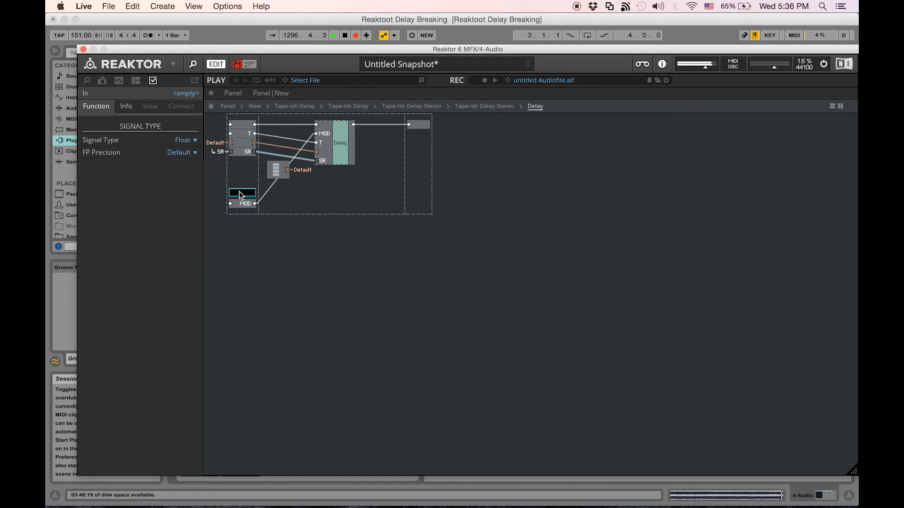
text(0)
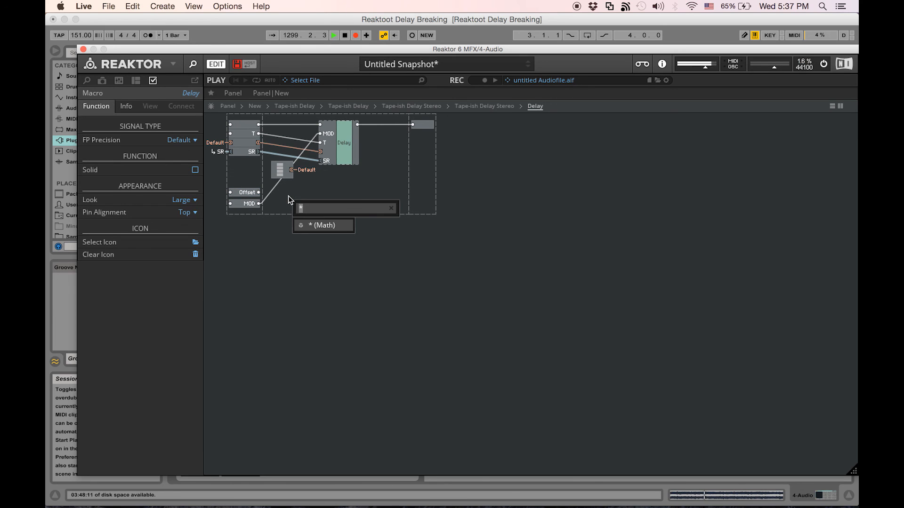
click(323, 225)
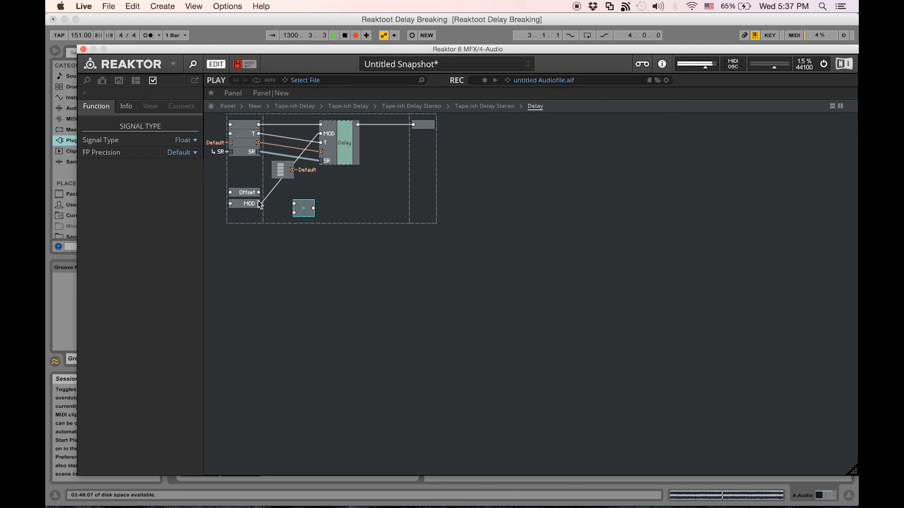
click(244, 192)
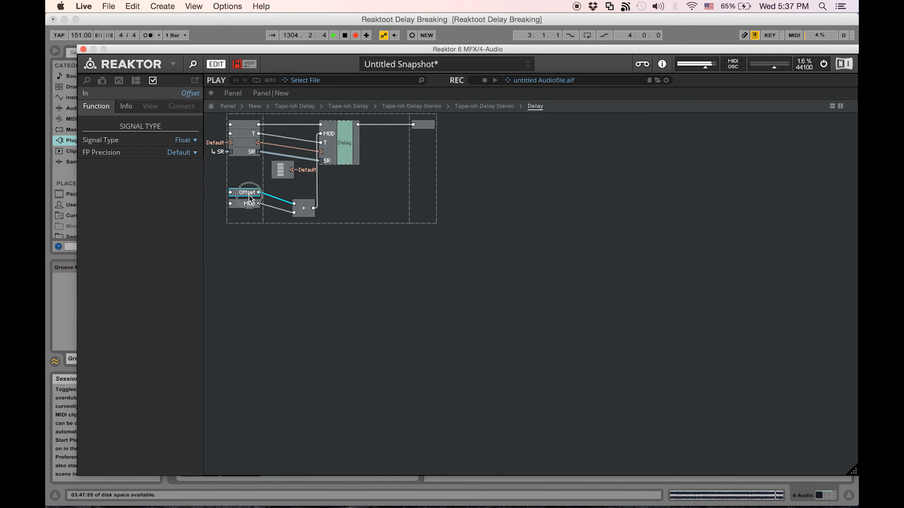
click(483, 106)
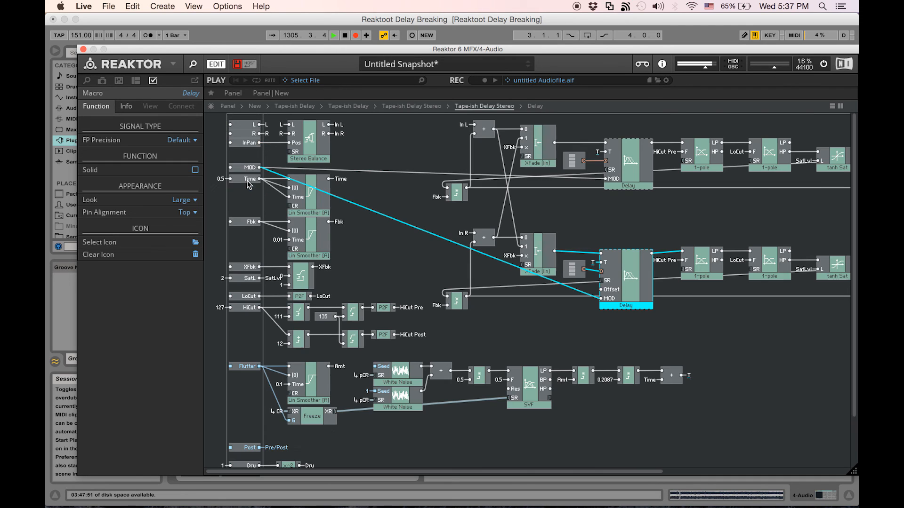
mouse_move(420, 206)
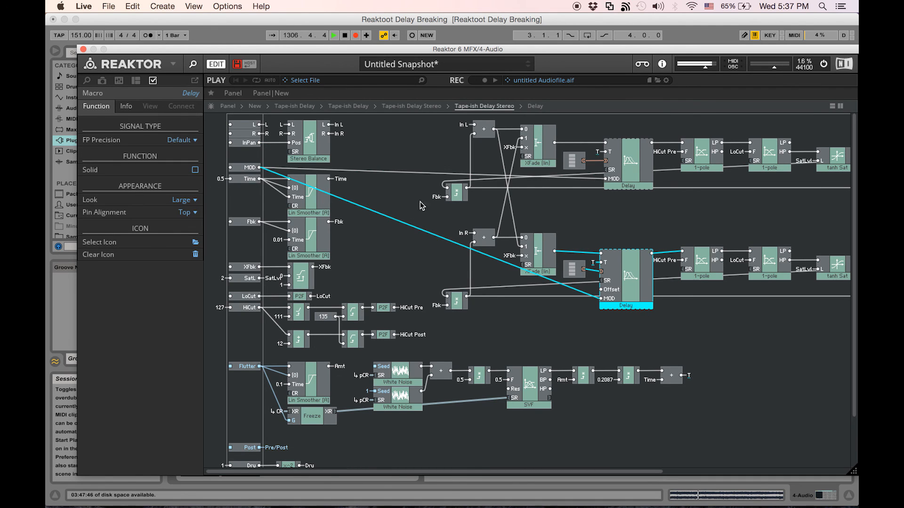
mouse_move(241, 157)
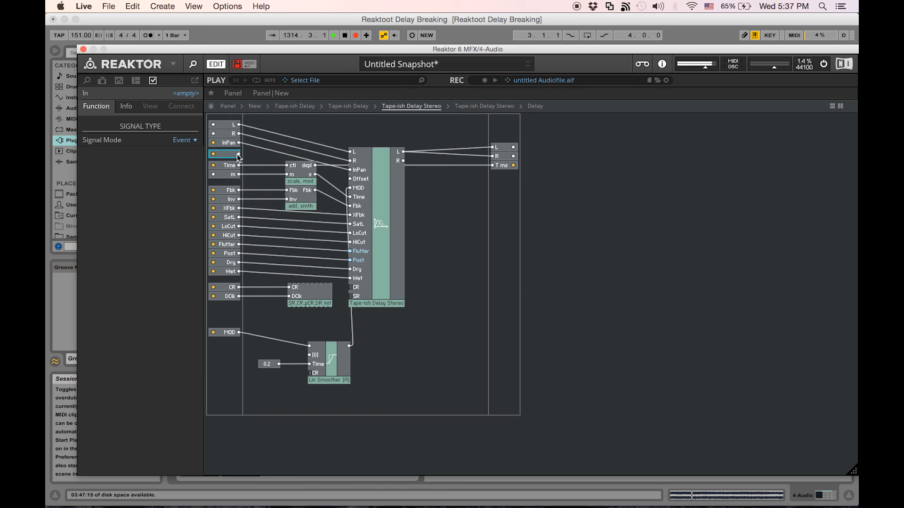
- Inside the top-level Macro, insert a second Knob named Offset beside MOD
click(225, 154)
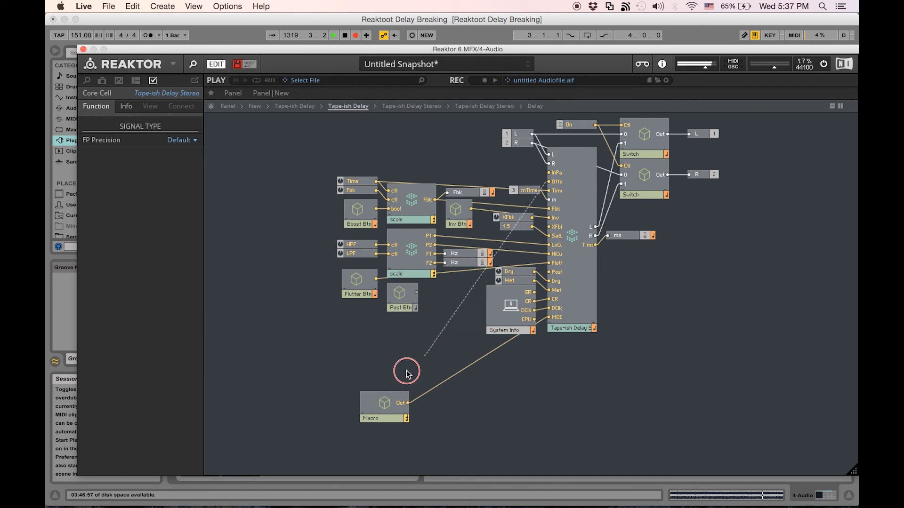
double_click(384, 403)
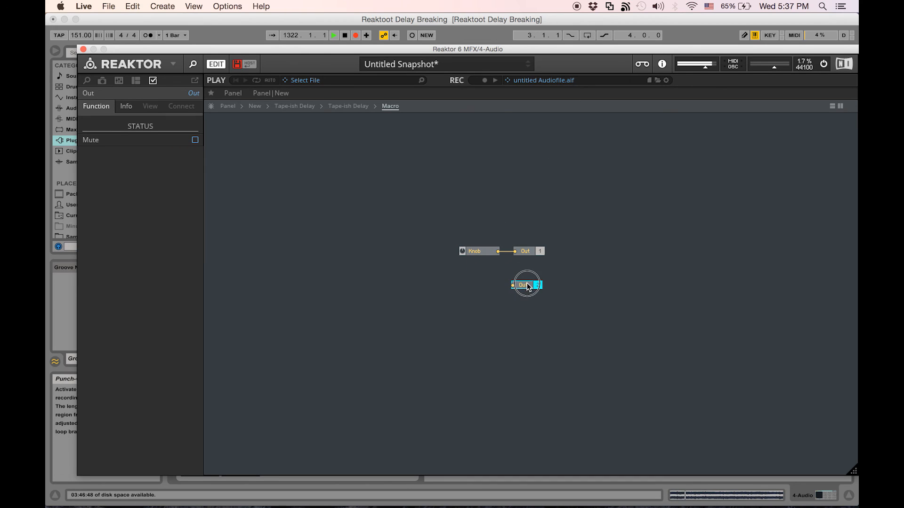
text(kn)
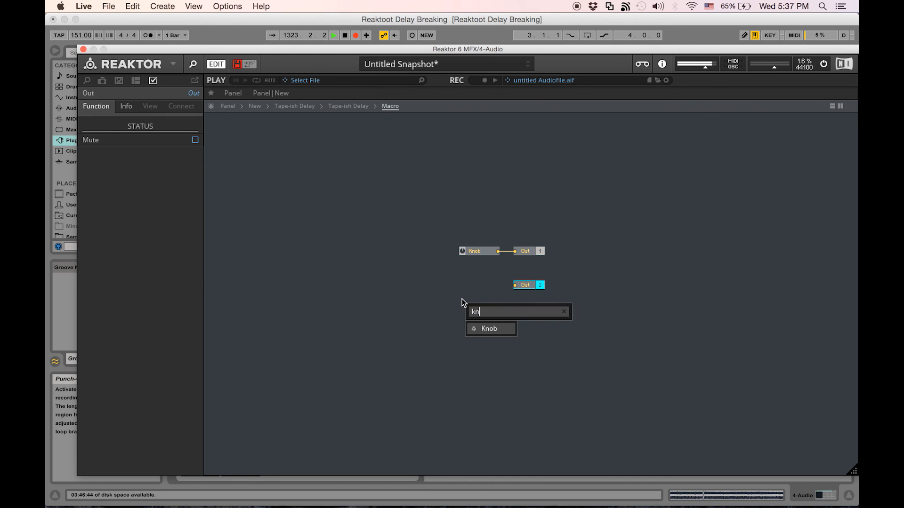
click(488, 328)
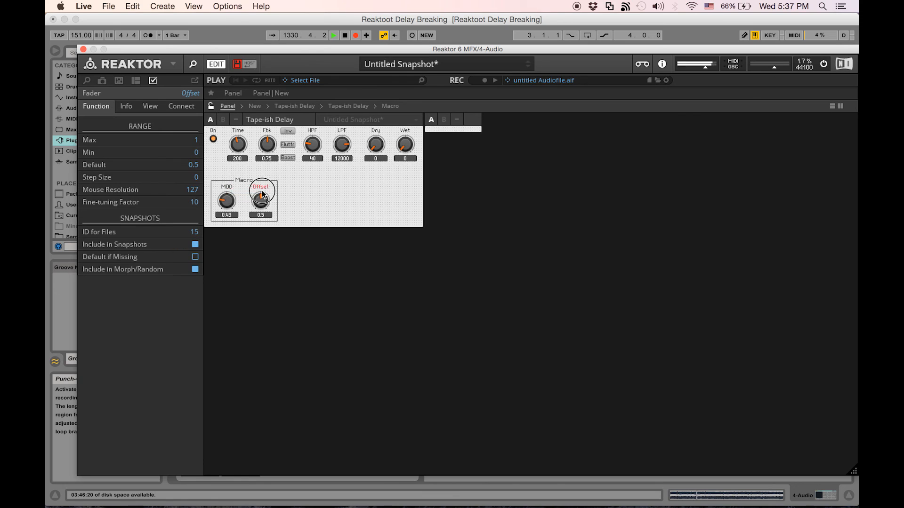
- Wire the Macro's second Out, from the Offset knob, to the delay cell's Offs input
drag(260, 199, 261, 225)
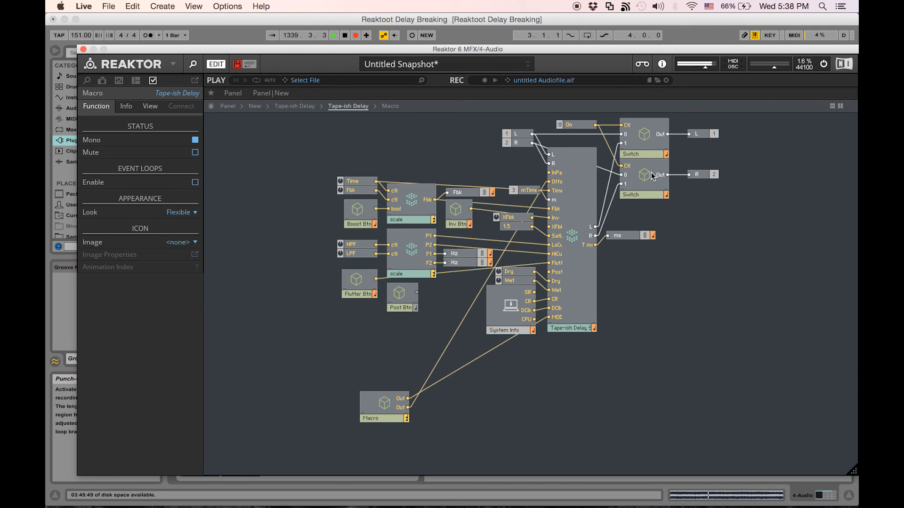
mouse_move(574, 238)
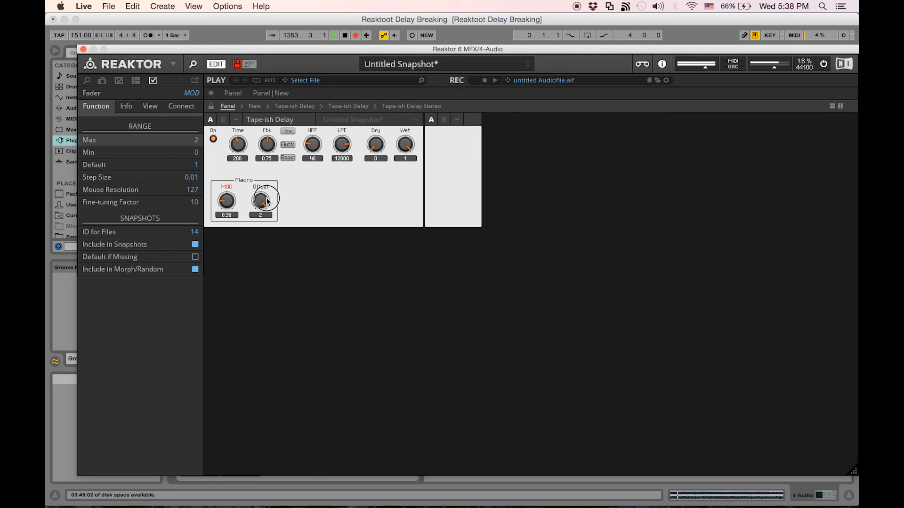
- Dial Offset down to about 0.22 and lower the Wet level to 0.79
drag(261, 199, 261, 207)
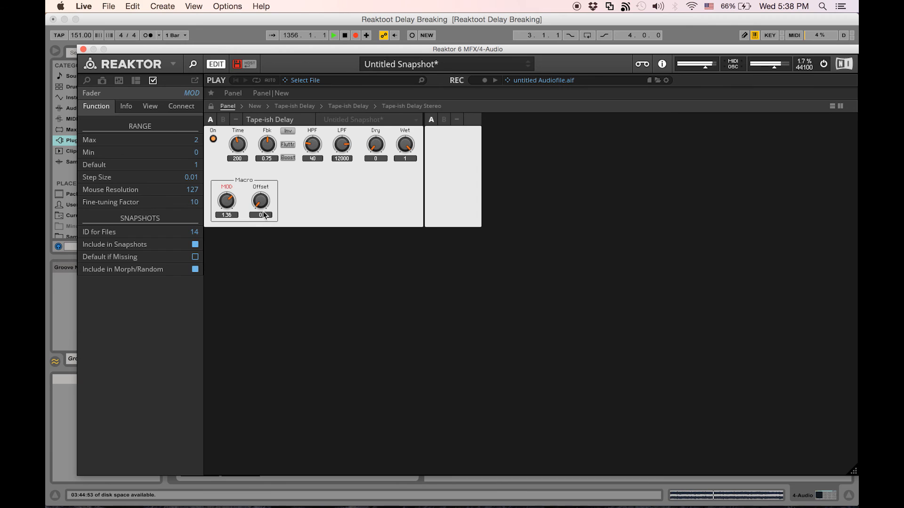
drag(260, 204, 260, 196)
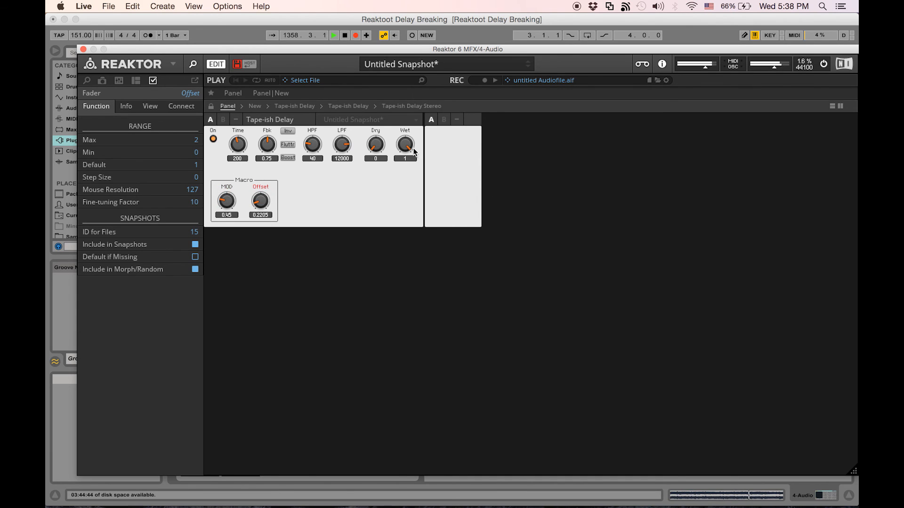
drag(404, 144, 410, 179)
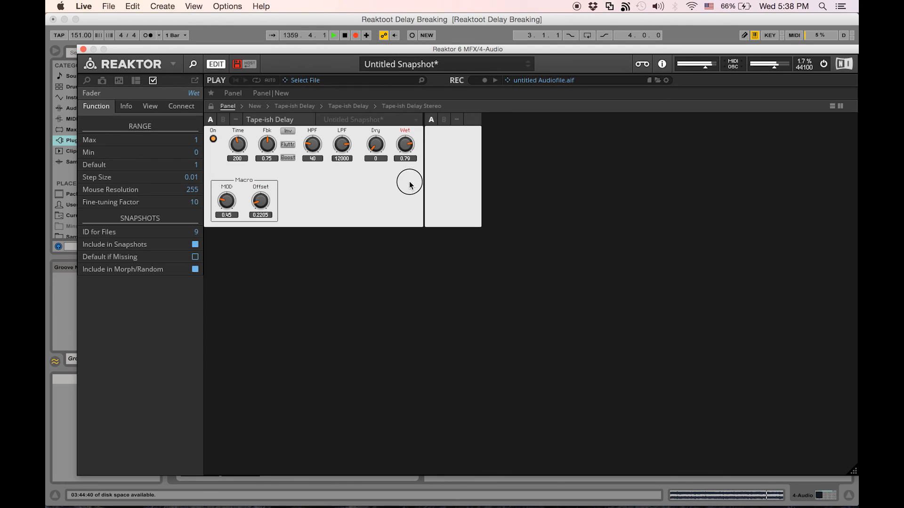